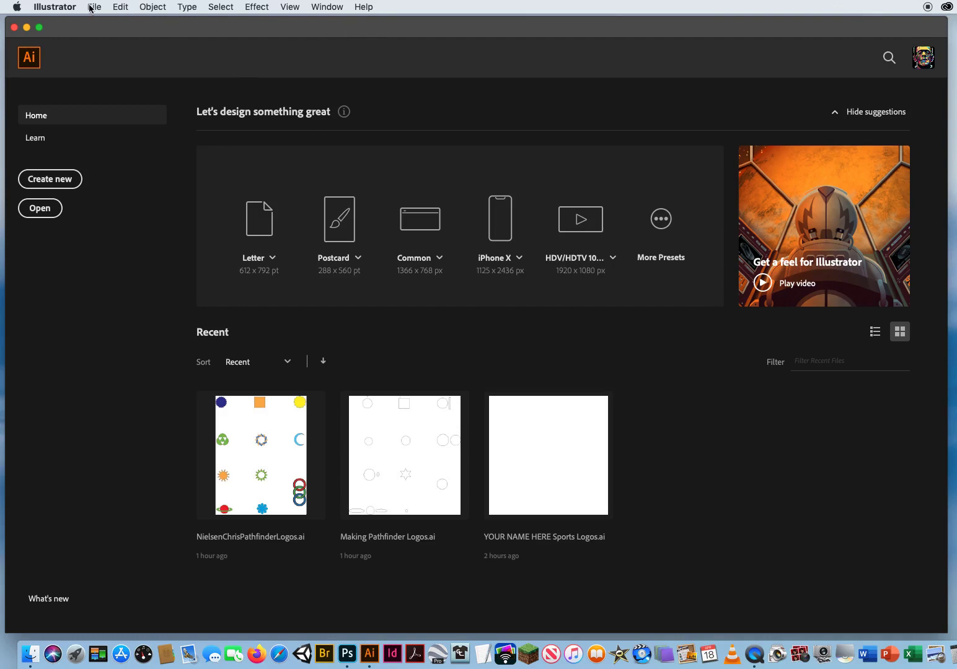
Open SPICY Letters.ai from the 7.2 Spicy Pathfinders folder
{"action": "left_click", "coordinate": [40, 208]}
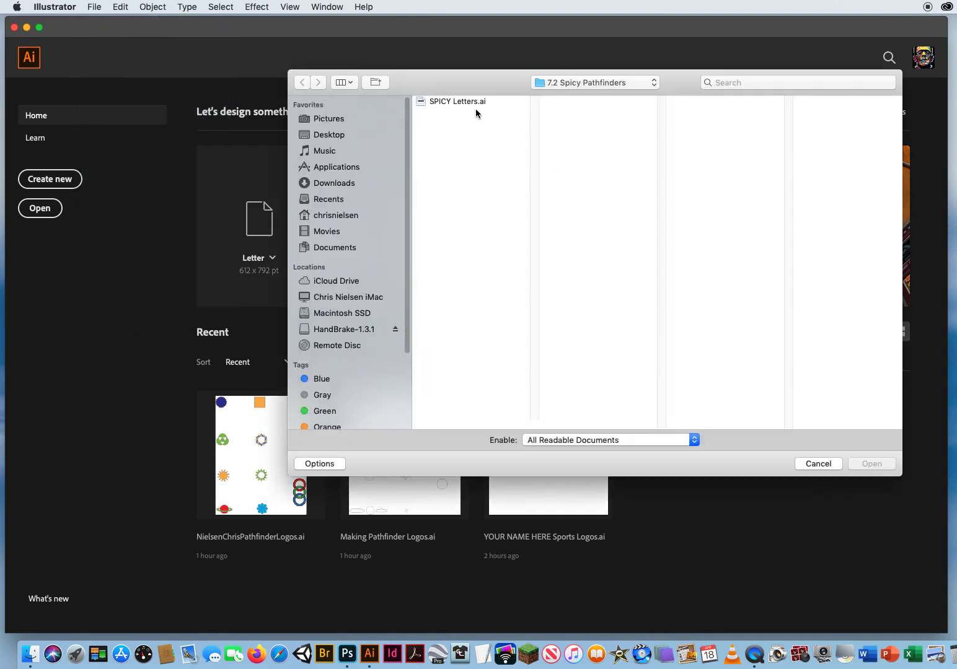
{"action": "mouse_move", "coordinate": [615, 86]}
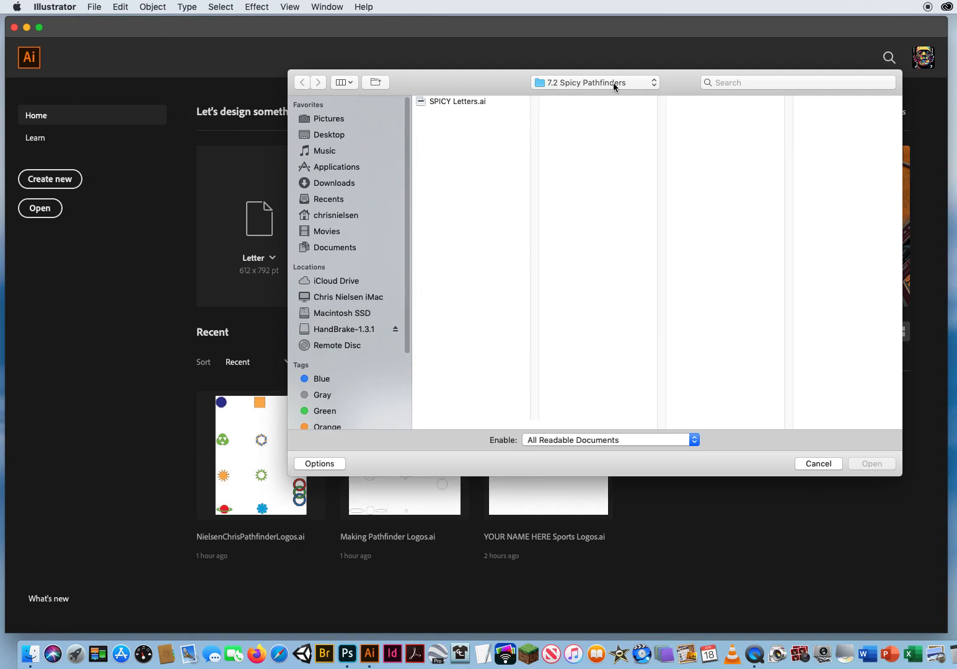
{"action": "left_click", "coordinate": [458, 101]}
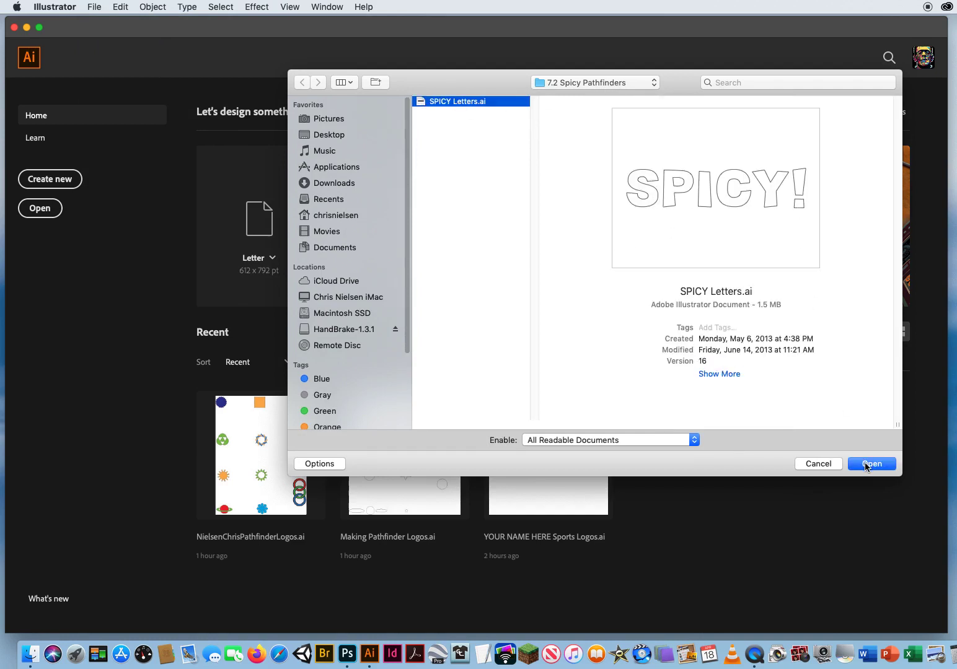
{"action": "left_click", "coordinate": [872, 464]}
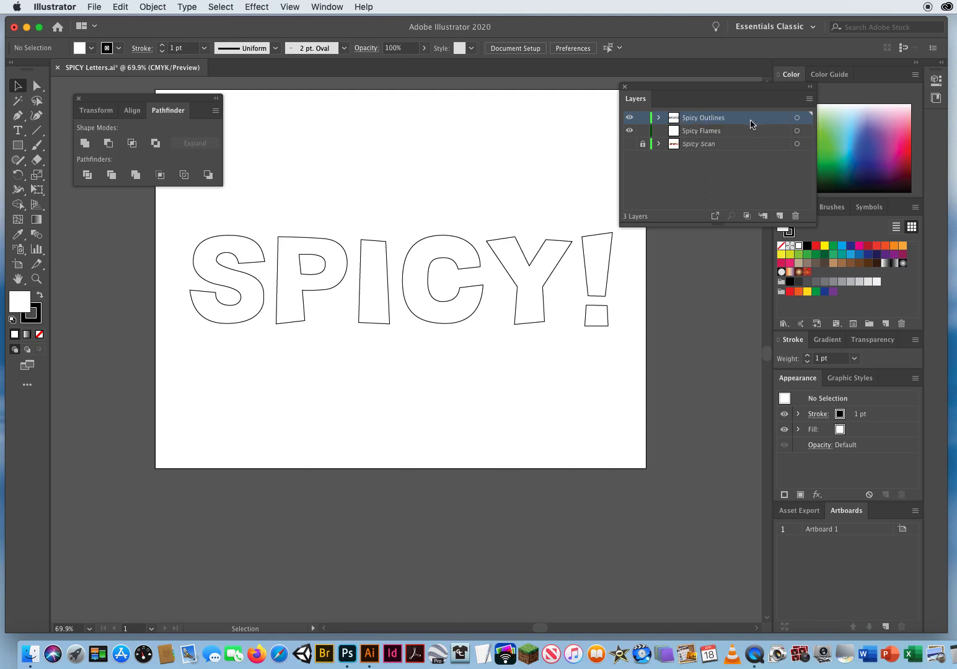
{"action": "left_click", "coordinate": [629, 118]}
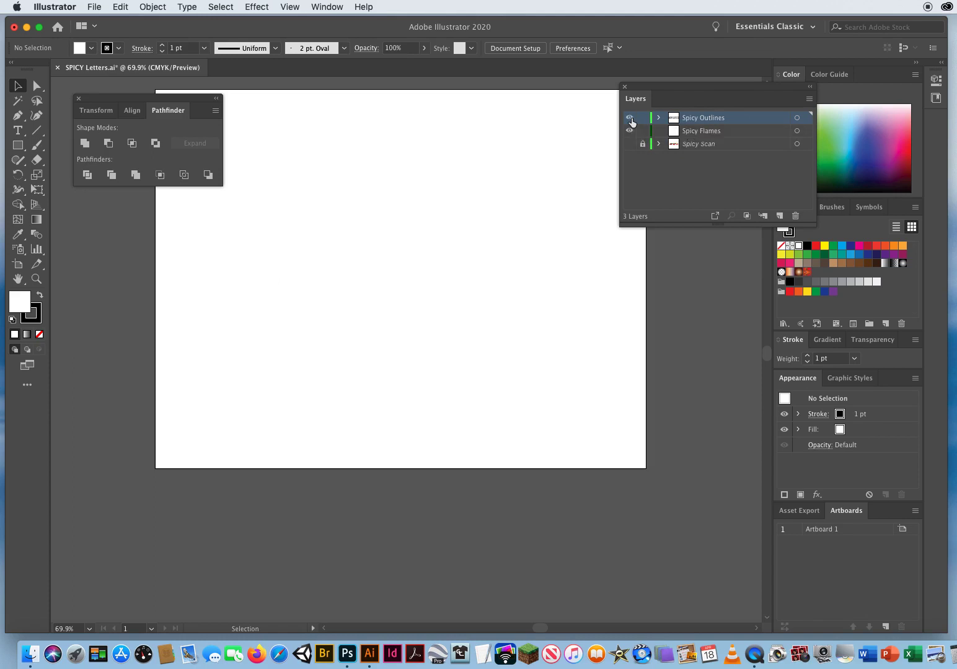
{"action": "left_click", "coordinate": [630, 117]}
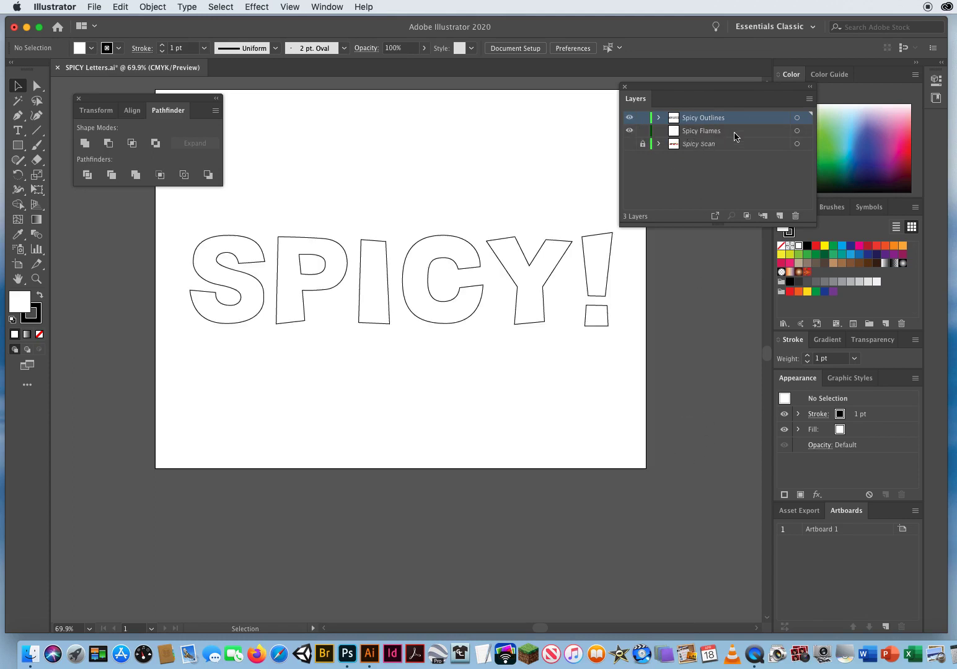
{"action": "left_click", "coordinate": [701, 131]}
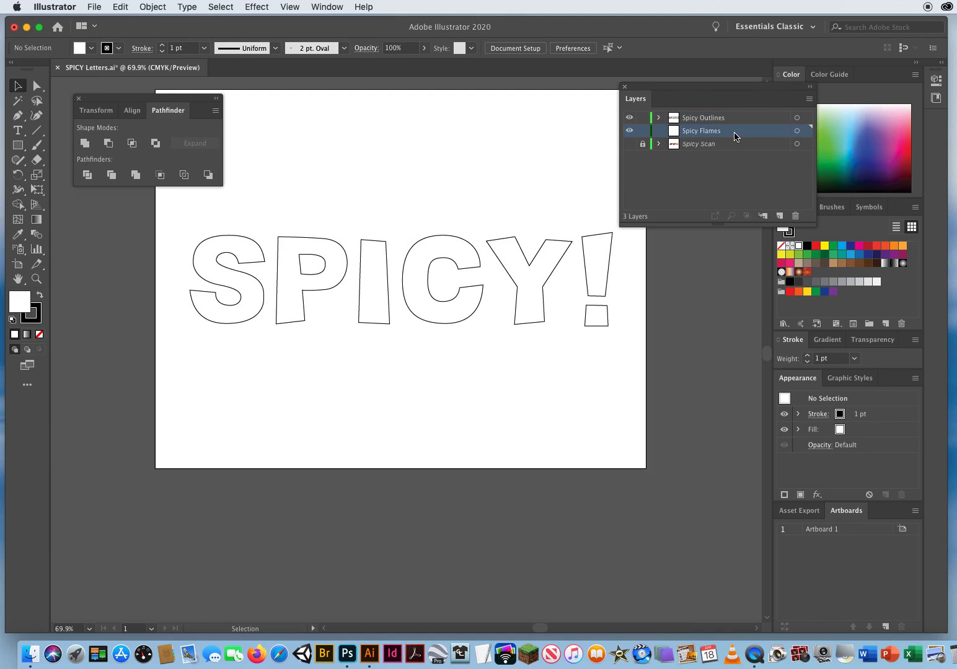
{"action": "mouse_move", "coordinate": [339, 193]}
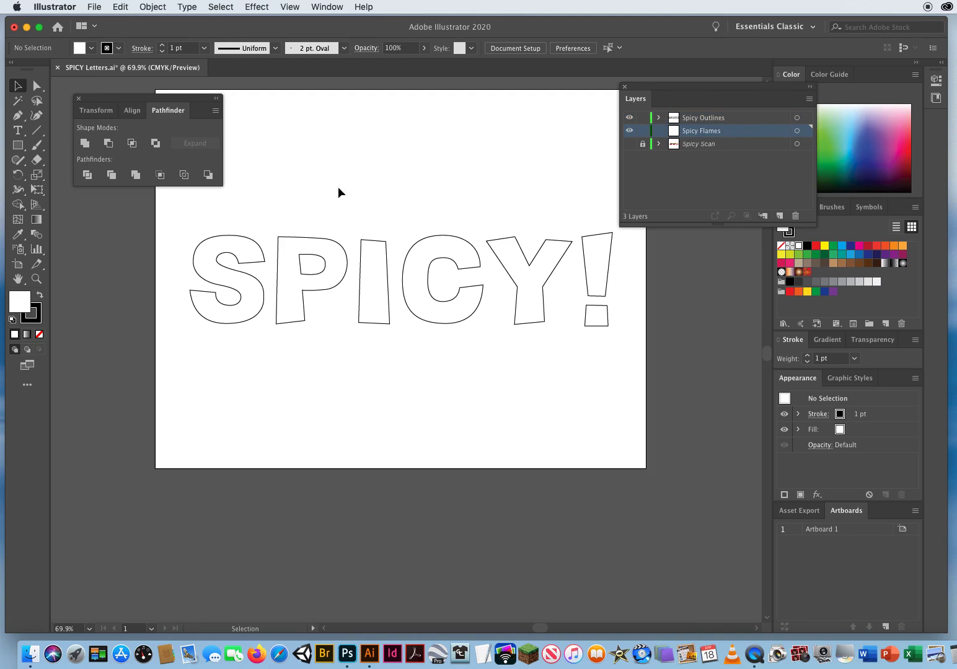
{"action": "mouse_move", "coordinate": [593, 172]}
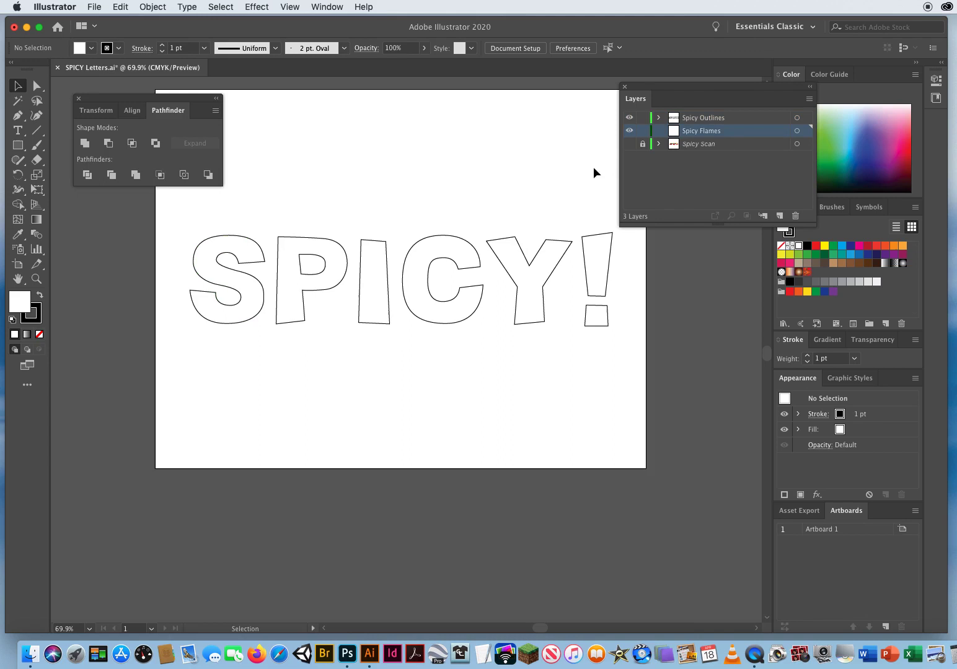
{"action": "mouse_move", "coordinate": [673, 223]}
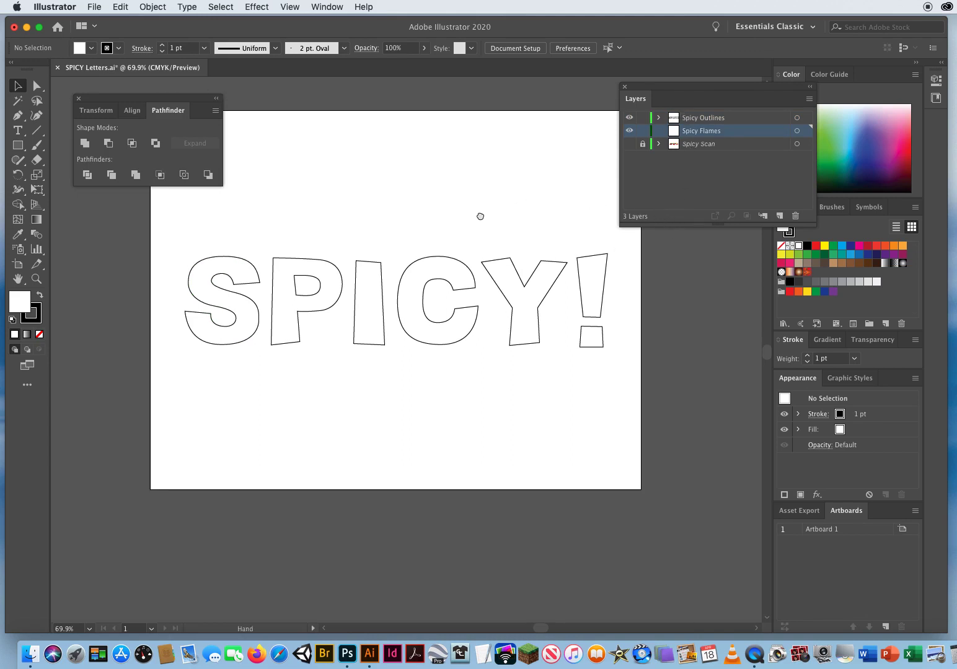
{"action": "left_click", "coordinate": [290, 7]}
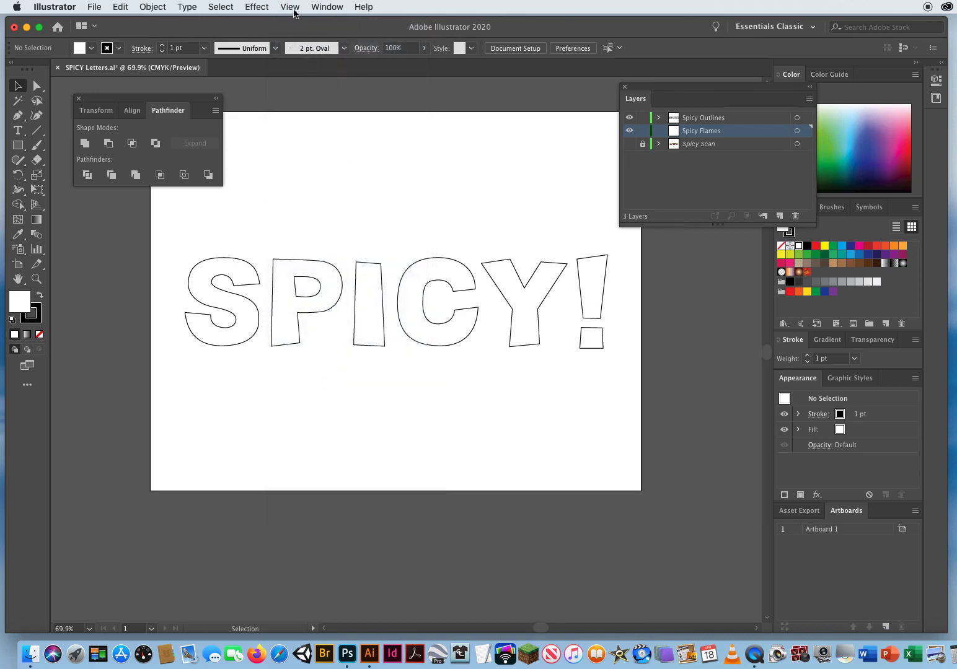
{"action": "left_click", "coordinate": [289, 7]}
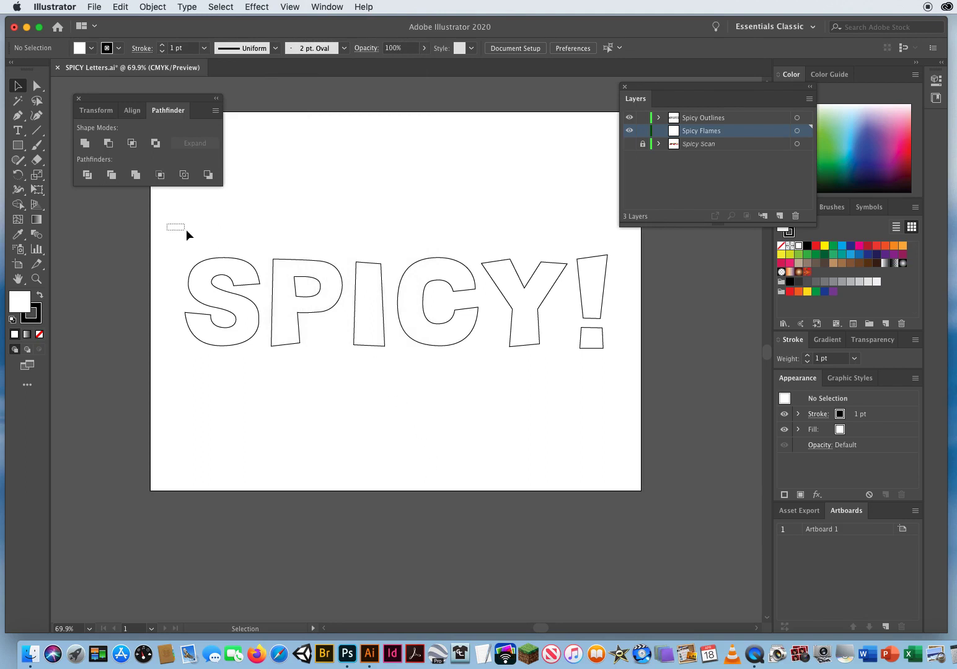
Marquee-select all SPICY! letter paths, reposition the Layers panel, and target Spicy Flames
{"action": "left_click_drag", "start_coordinate": [174, 226], "coordinate": [640, 387]}
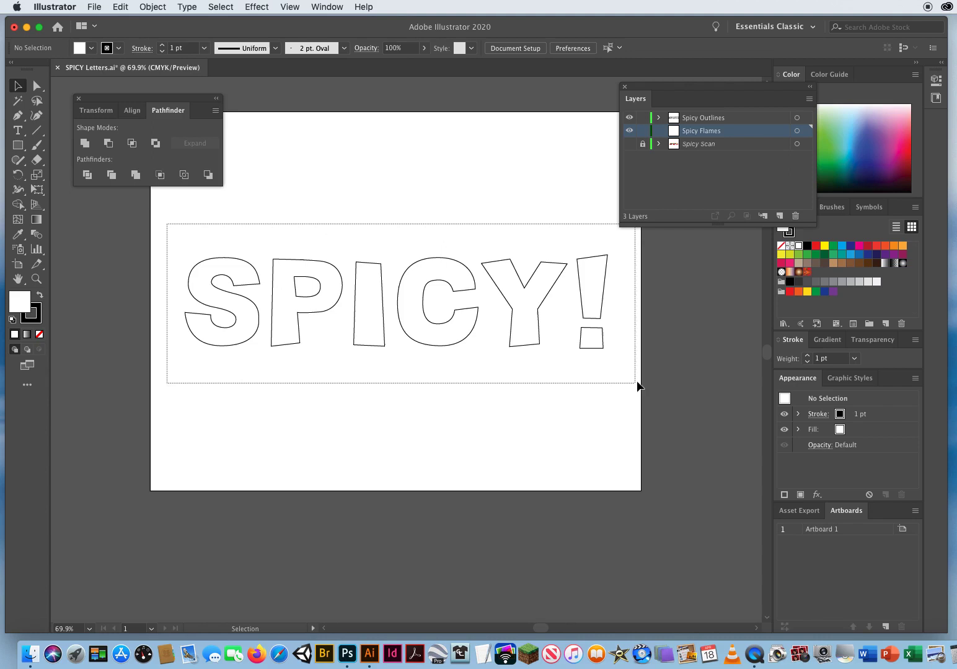
{"action": "left_click", "coordinate": [704, 117]}
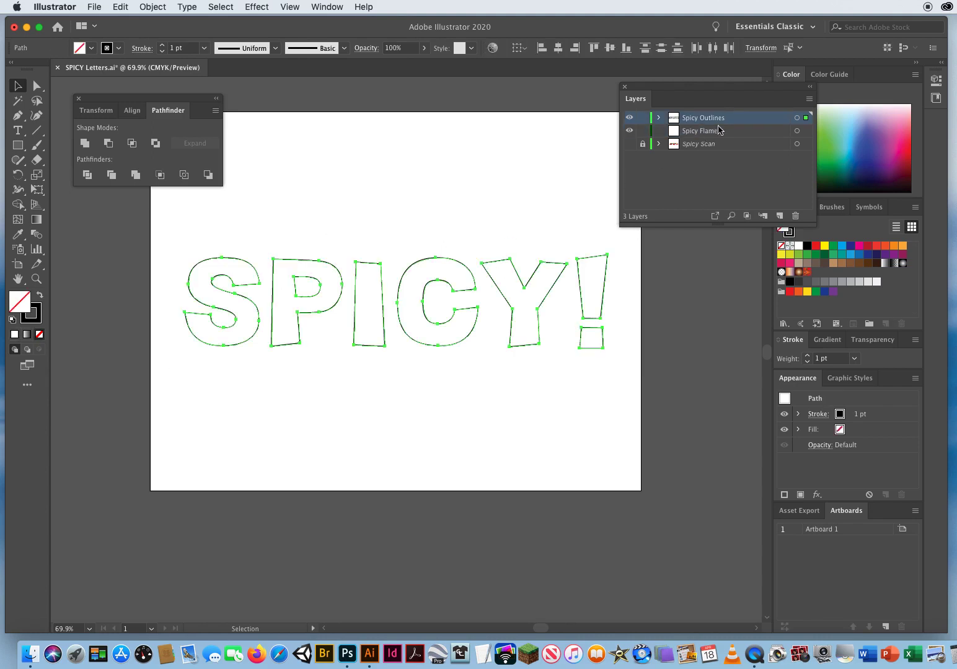
{"action": "left_click_drag", "start_coordinate": [636, 98], "coordinate": [520, 96]}
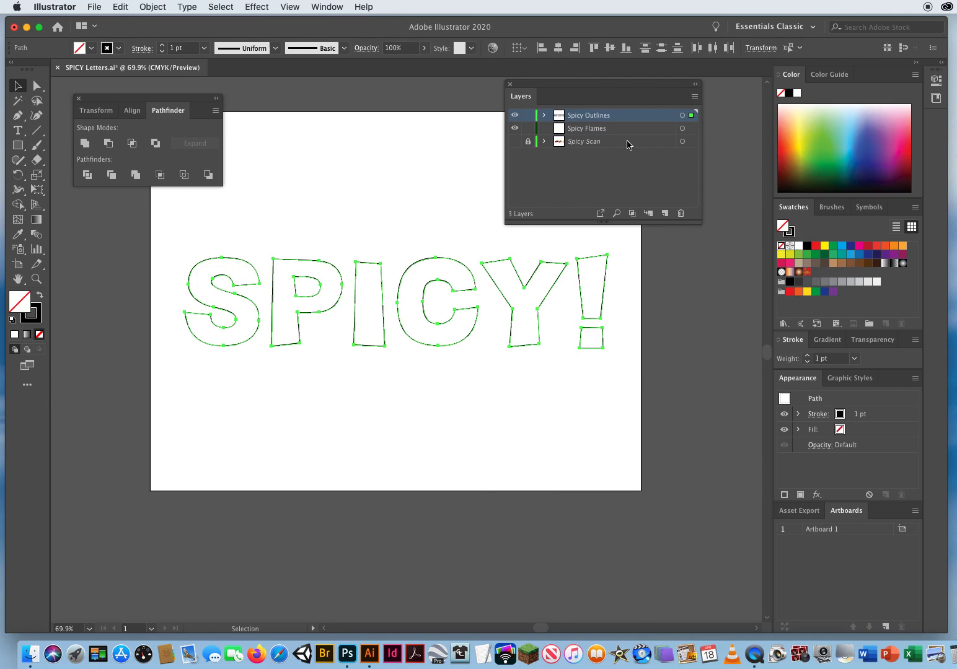
{"action": "mouse_move", "coordinate": [628, 133]}
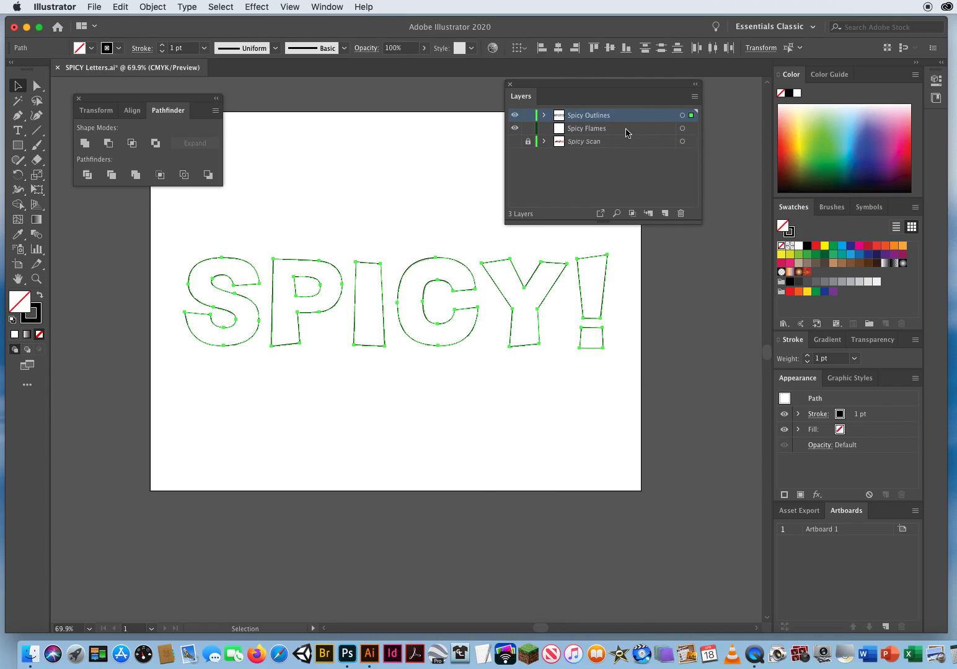
{"action": "left_click", "coordinate": [587, 128]}
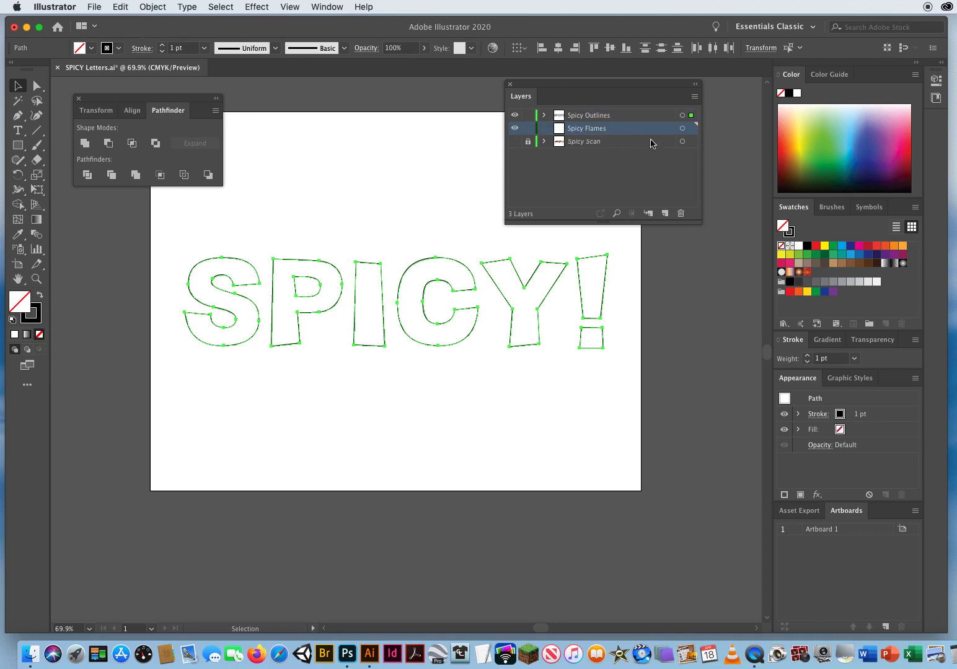
Set the Spicy Flames layer colour to Medium Blue, then make Spicy Outlines current
{"action": "double_click", "coordinate": [586, 128]}
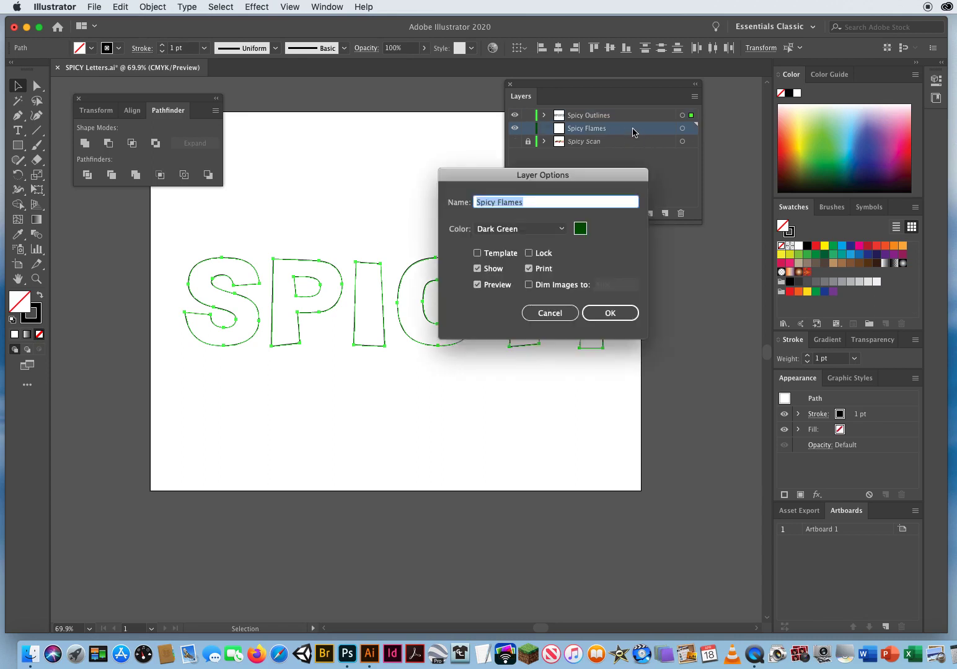
{"action": "left_click", "coordinate": [519, 229]}
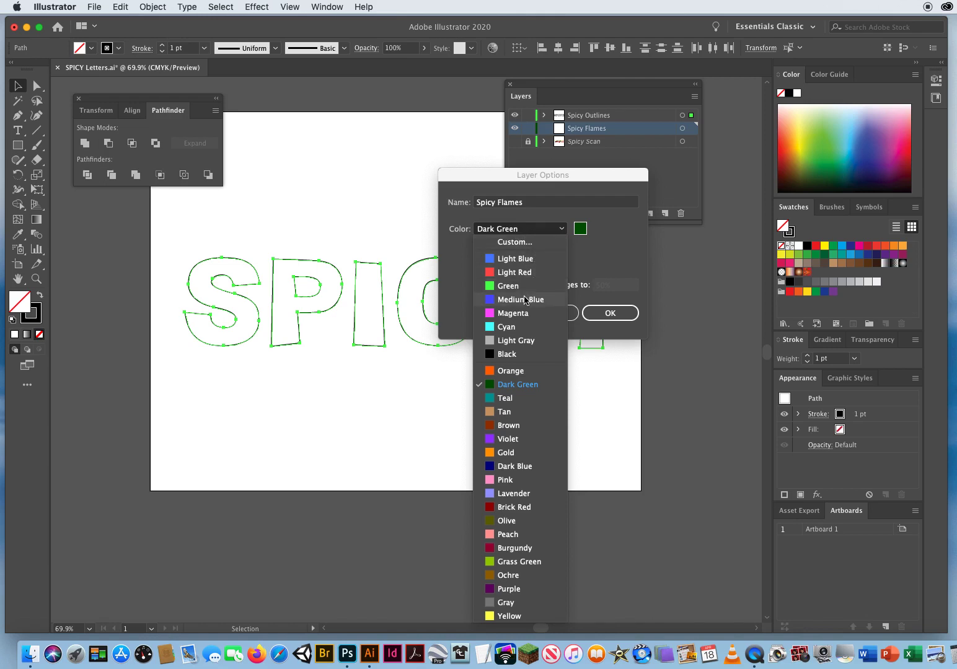
{"action": "left_click", "coordinate": [609, 313]}
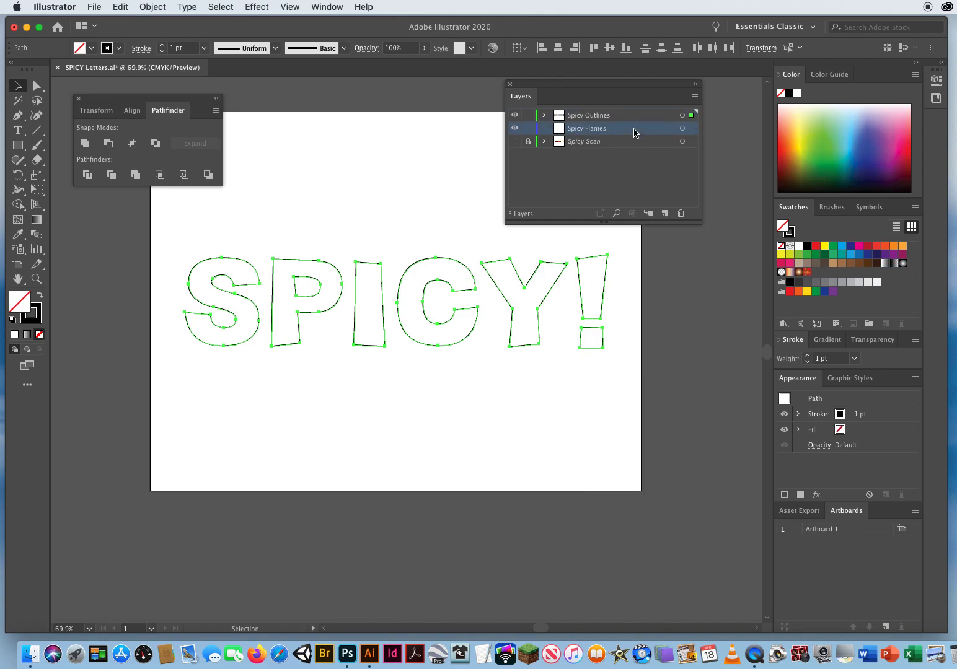
{"action": "left_click", "coordinate": [589, 115]}
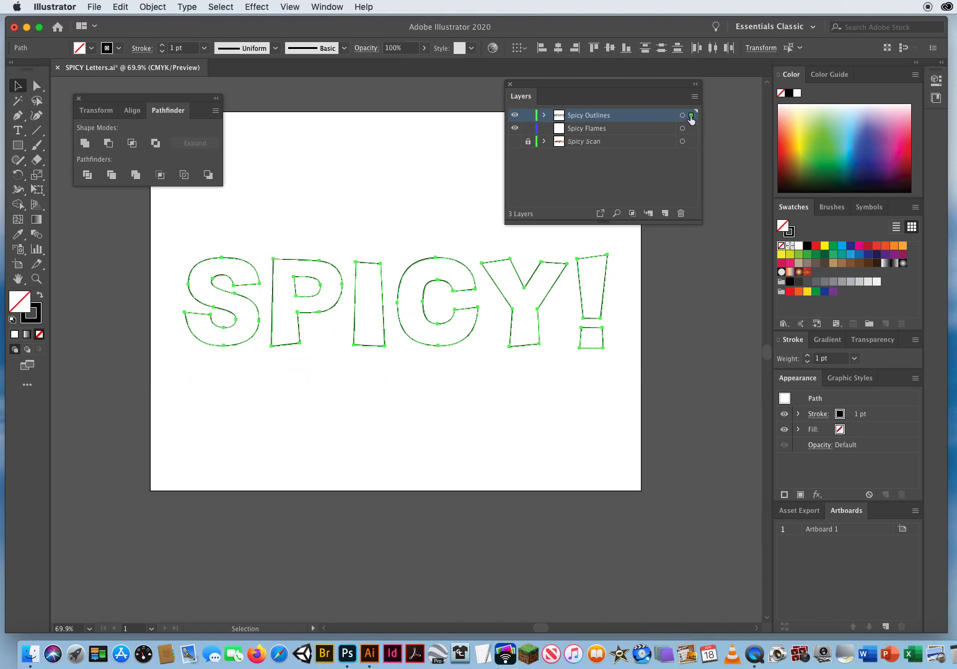
{"action": "mouse_move", "coordinate": [692, 116]}
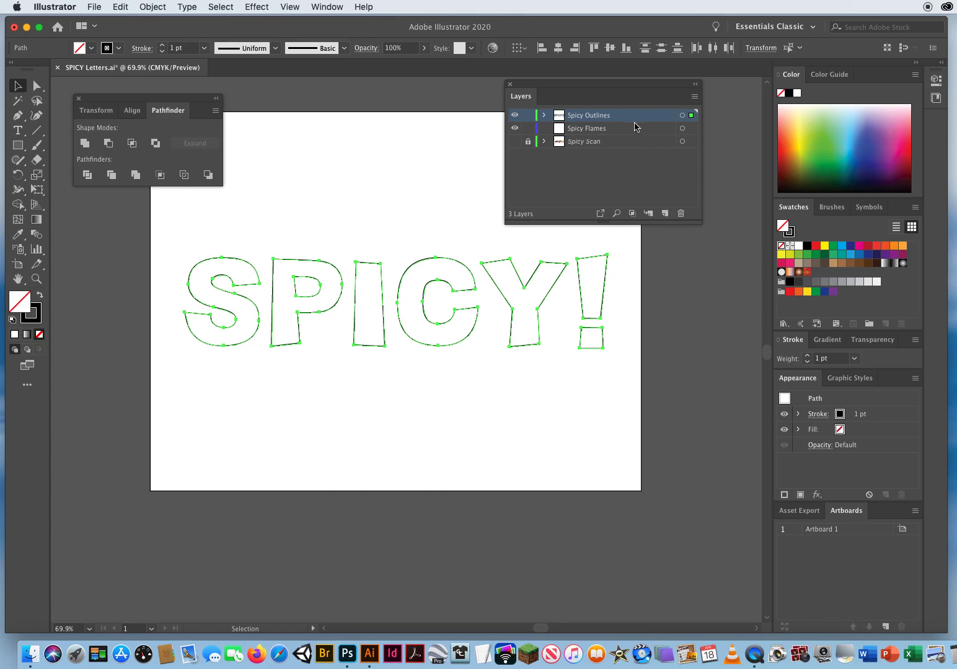
Move the selected letter paths onto the Spicy Flames layer, then target Spicy Outlines
{"action": "left_click", "coordinate": [586, 129]}
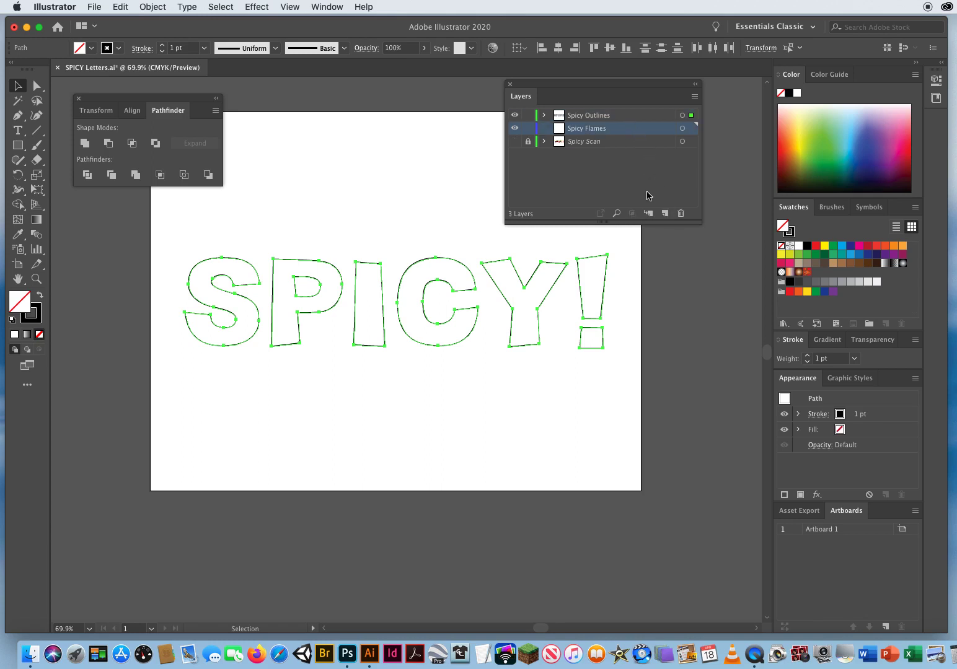
{"action": "left_click", "coordinate": [589, 115]}
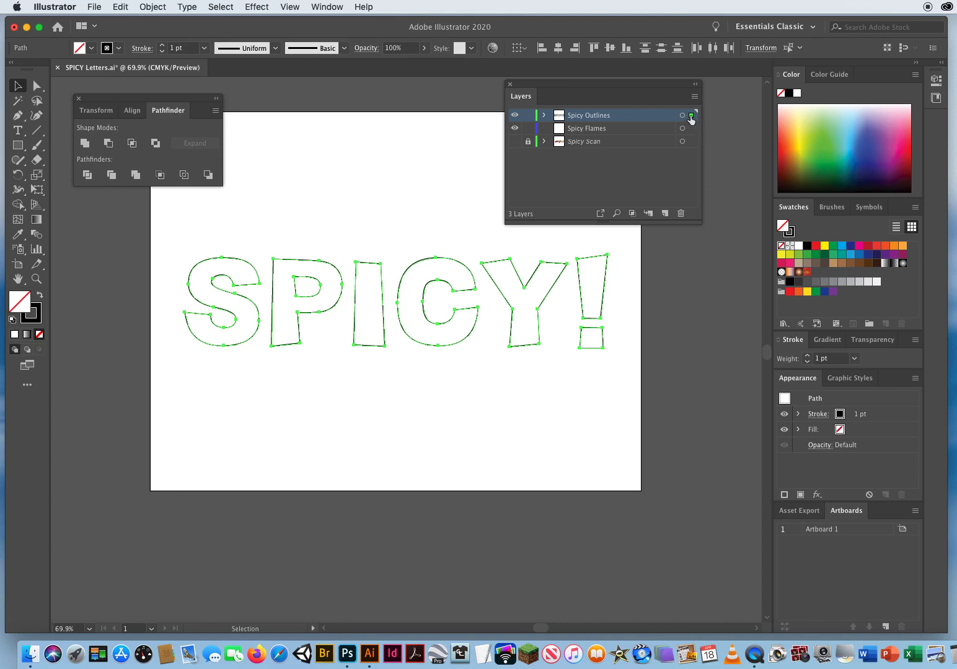
{"action": "left_click", "coordinate": [692, 128]}
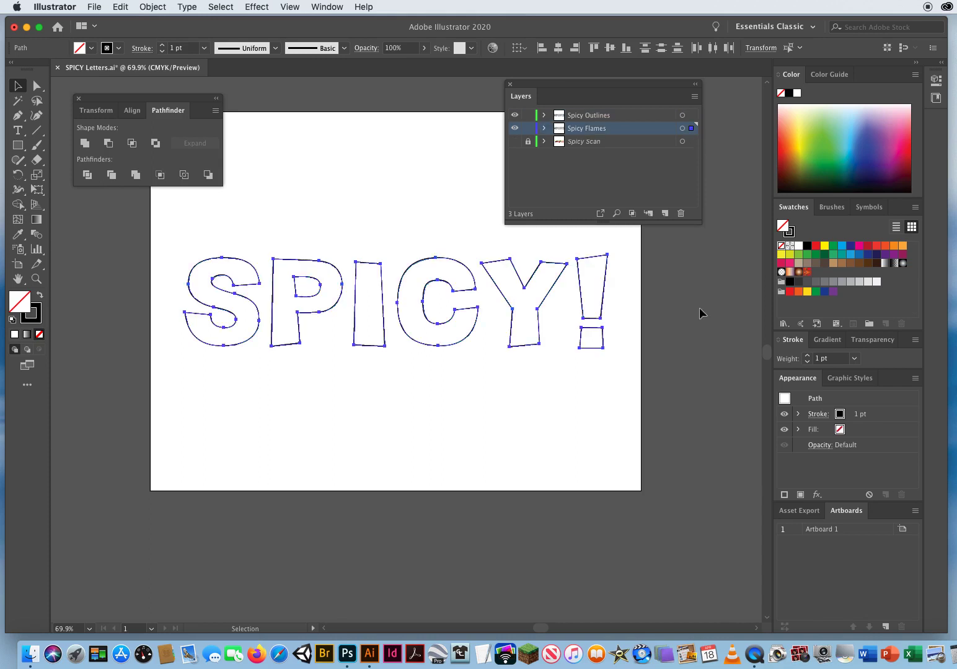
{"action": "mouse_move", "coordinate": [270, 263]}
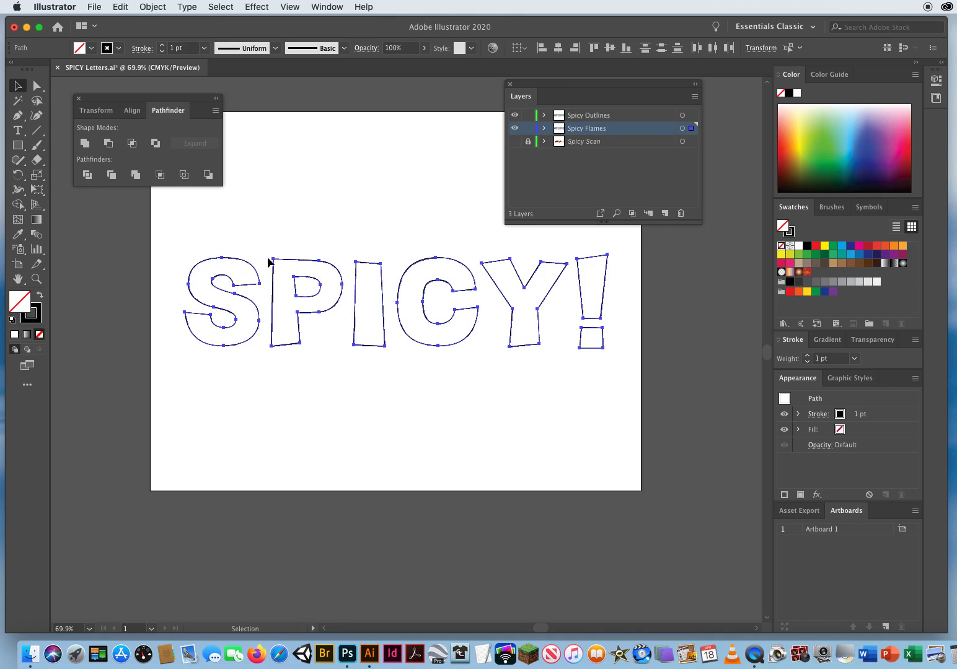
{"action": "mouse_move", "coordinate": [591, 349]}
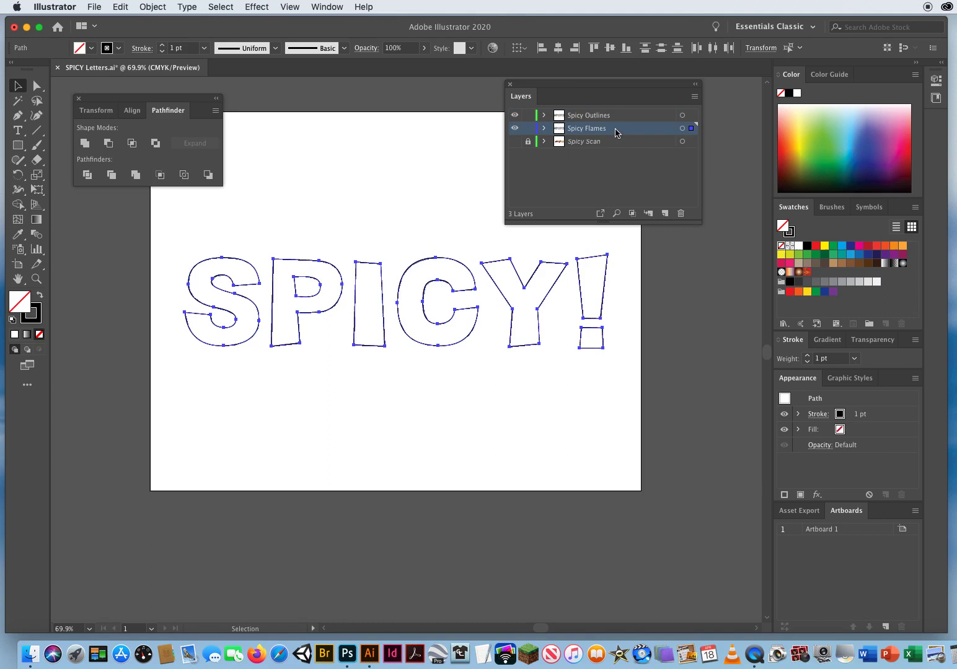
{"action": "mouse_move", "coordinate": [614, 134]}
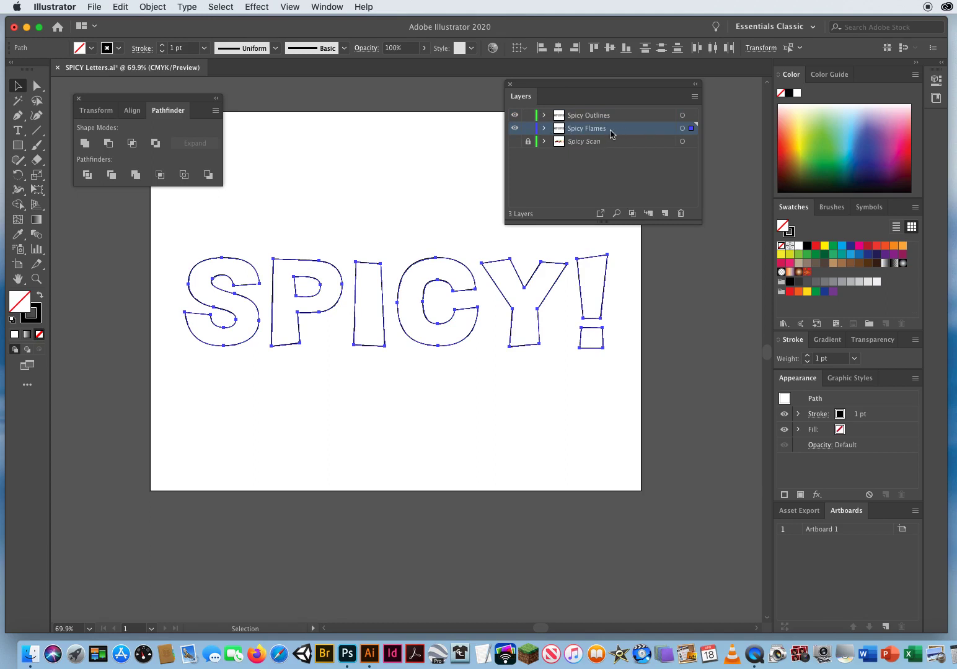
{"action": "left_click", "coordinate": [588, 115]}
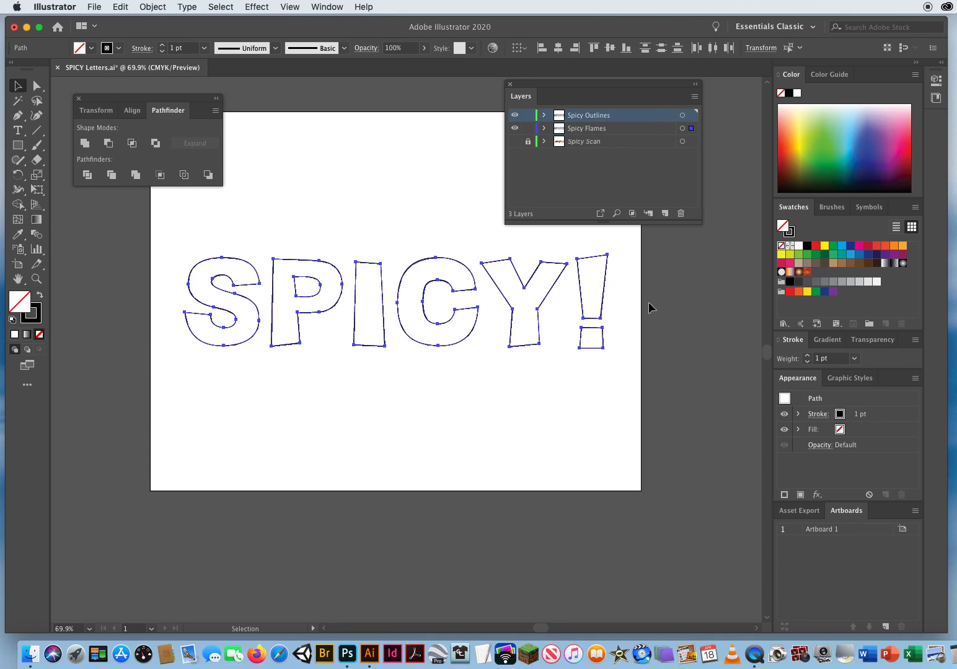
{"action": "mouse_move", "coordinate": [565, 353]}
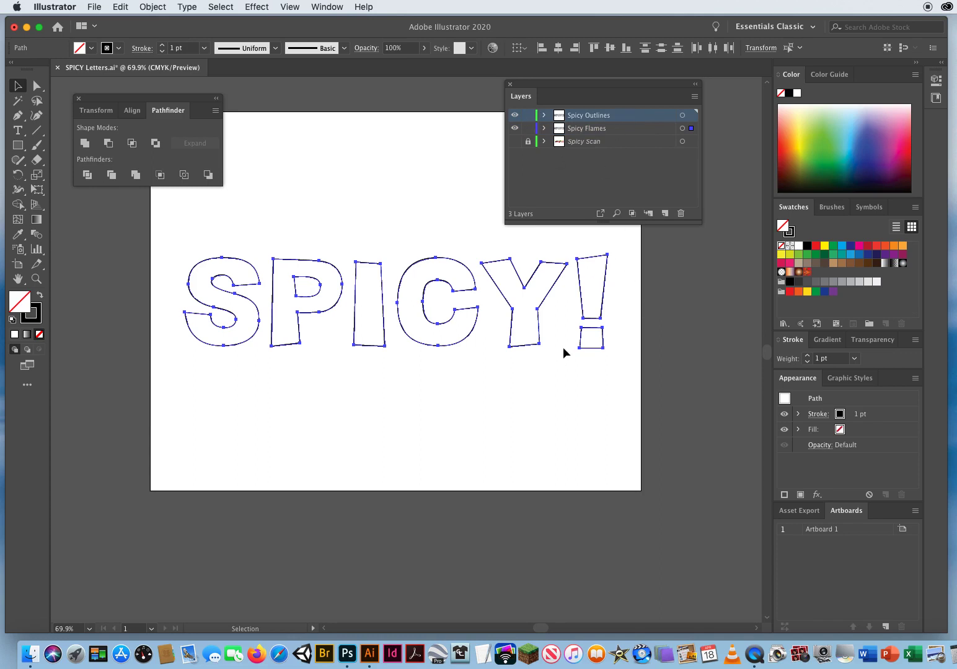
Deselect the letters and make the Spicy Outlines layer visible over the scan
{"action": "left_click", "coordinate": [390, 192]}
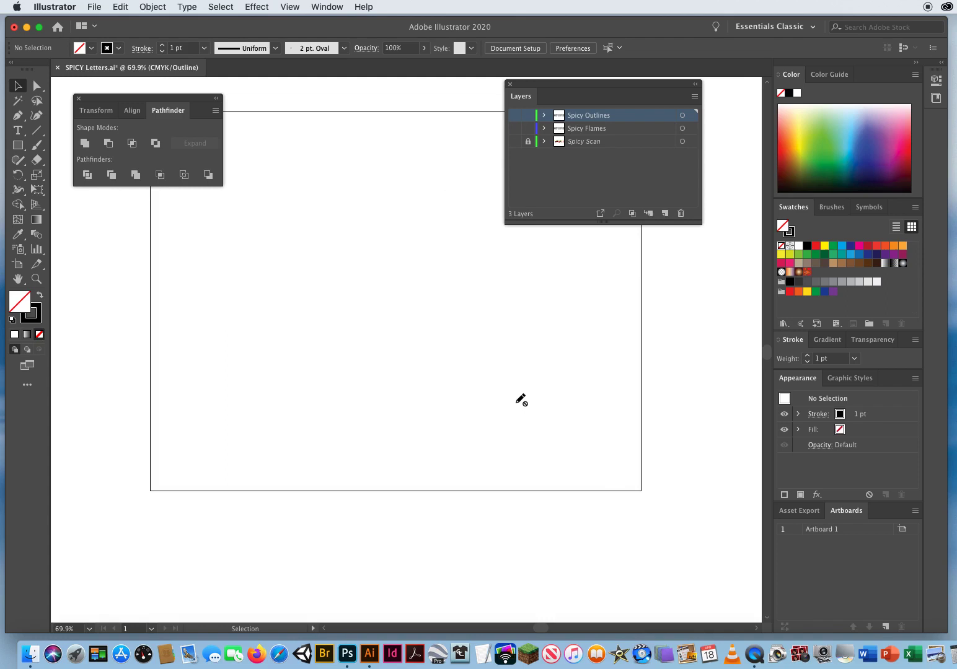
{"action": "mouse_move", "coordinate": [520, 398]}
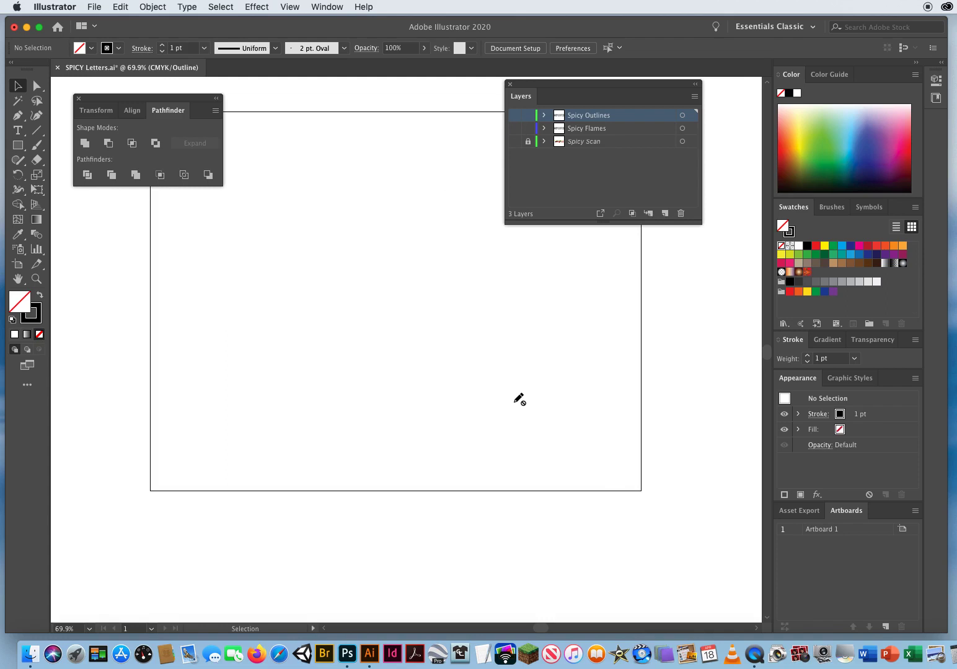
{"action": "mouse_move", "coordinate": [575, 142]}
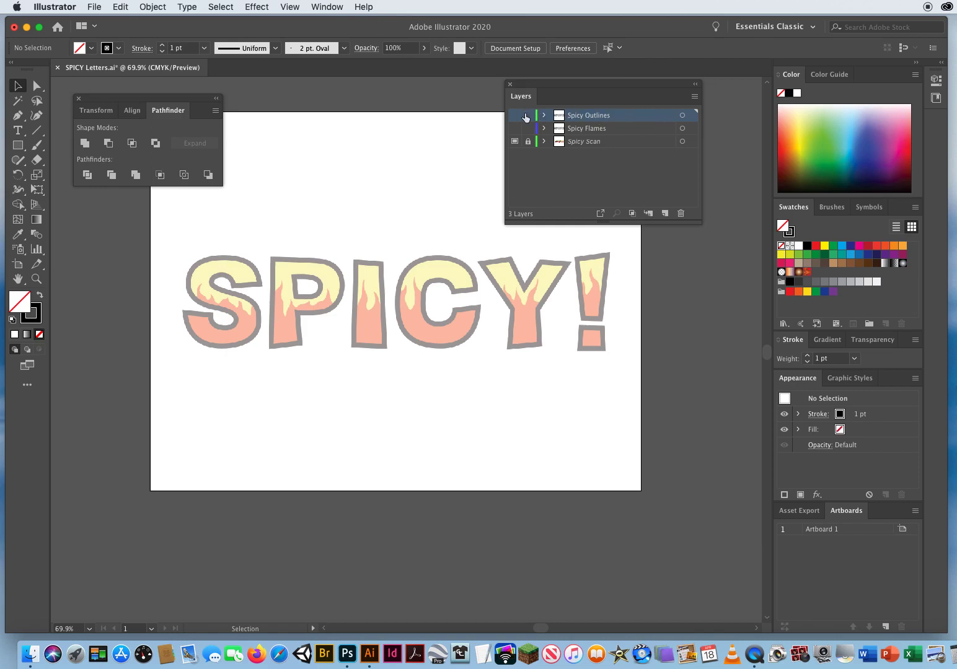
{"action": "left_click", "coordinate": [514, 115]}
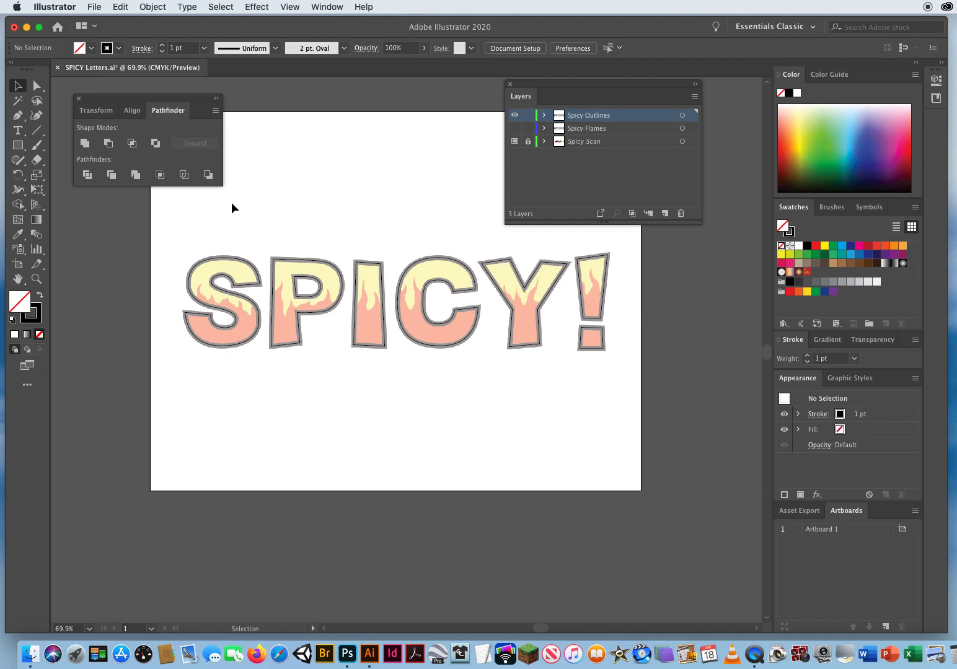
Select all the letter outline paths on the Spicy Outlines layer
{"action": "left_click_drag", "start_coordinate": [235, 208], "coordinate": [274, 280]}
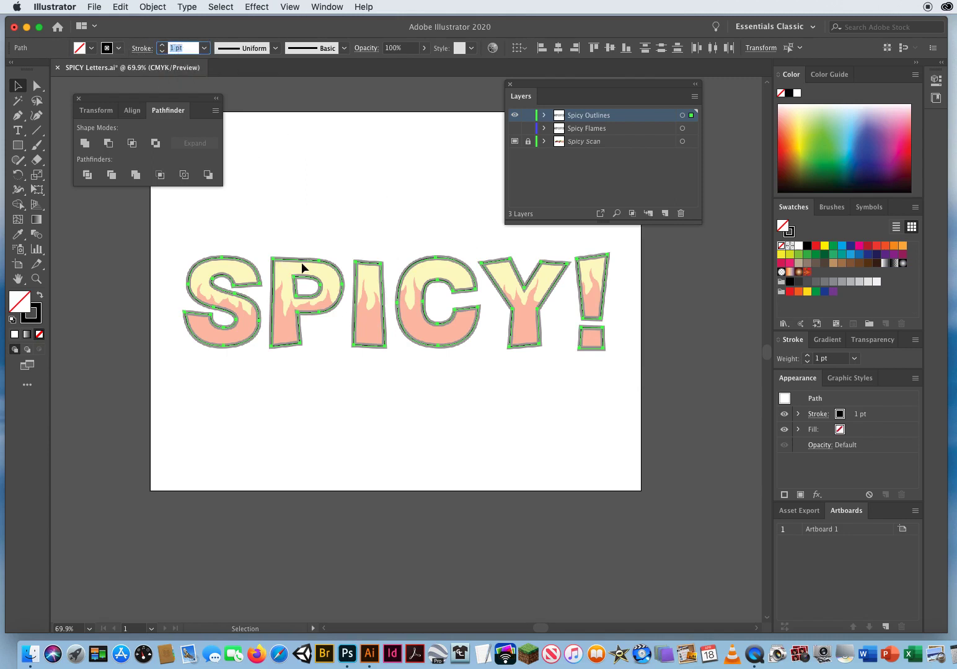
{"action": "mouse_move", "coordinate": [163, 48]}
{"action": "type", "text": "8"}
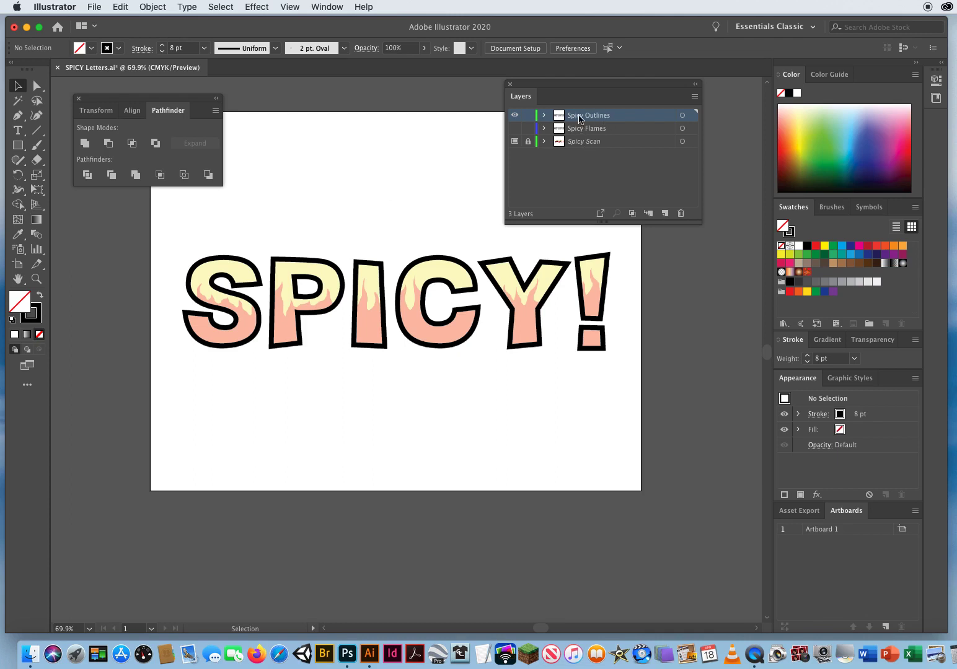
{"action": "mouse_move", "coordinate": [581, 121]}
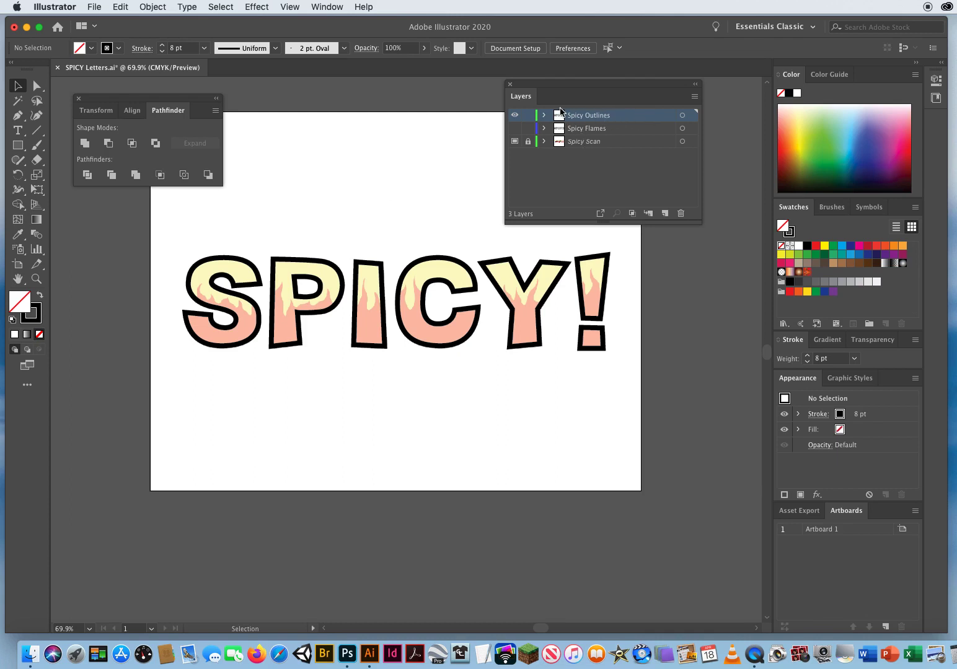
Hide Spicy Outlines, target Spicy Flames, and deselect the flame letter paths
{"action": "left_click", "coordinate": [514, 115]}
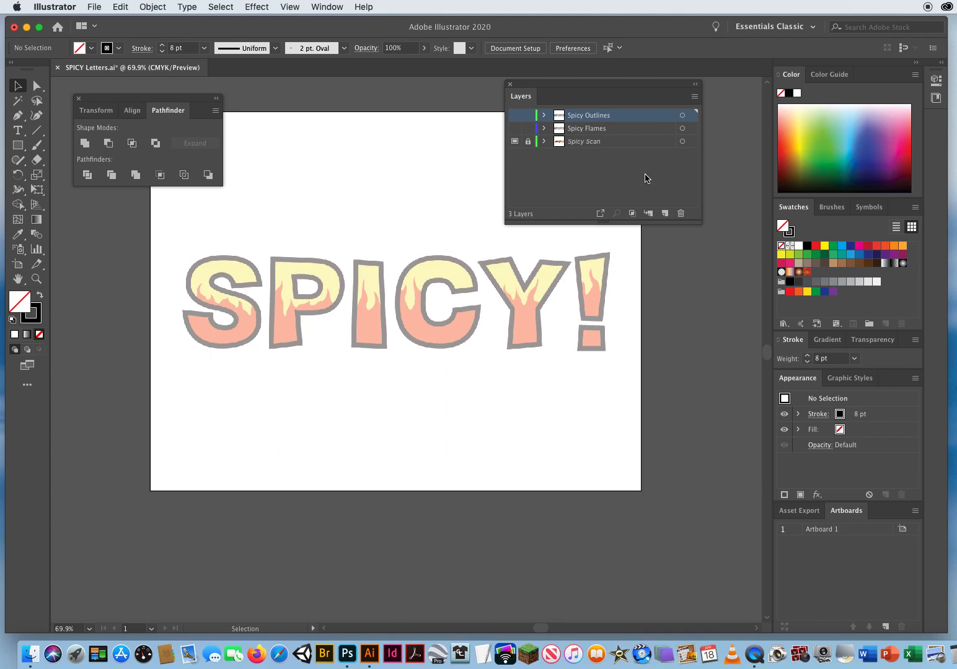
{"action": "left_click", "coordinate": [586, 128]}
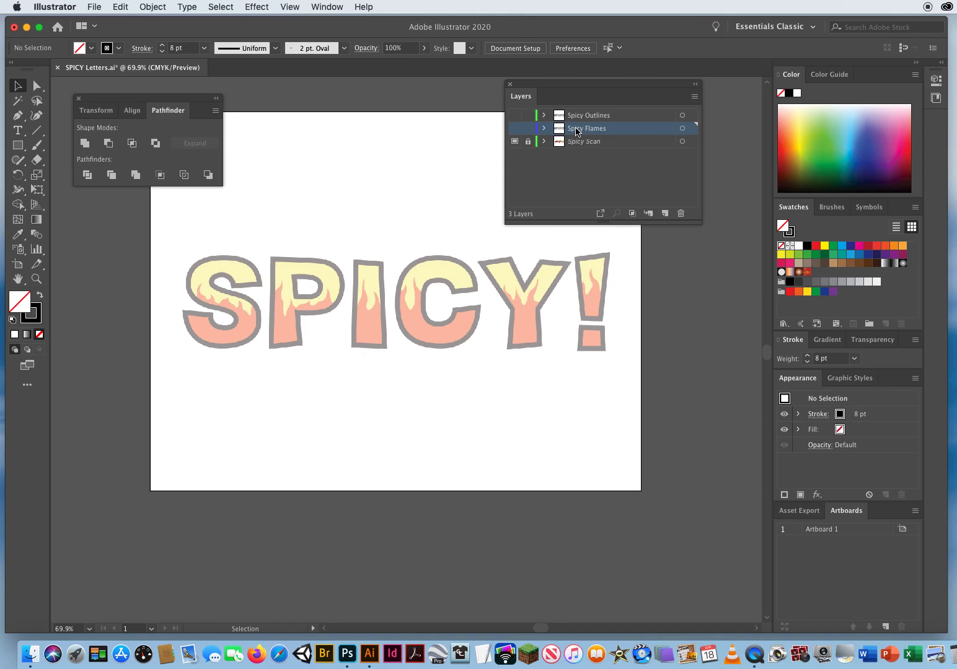
{"action": "mouse_move", "coordinate": [515, 132]}
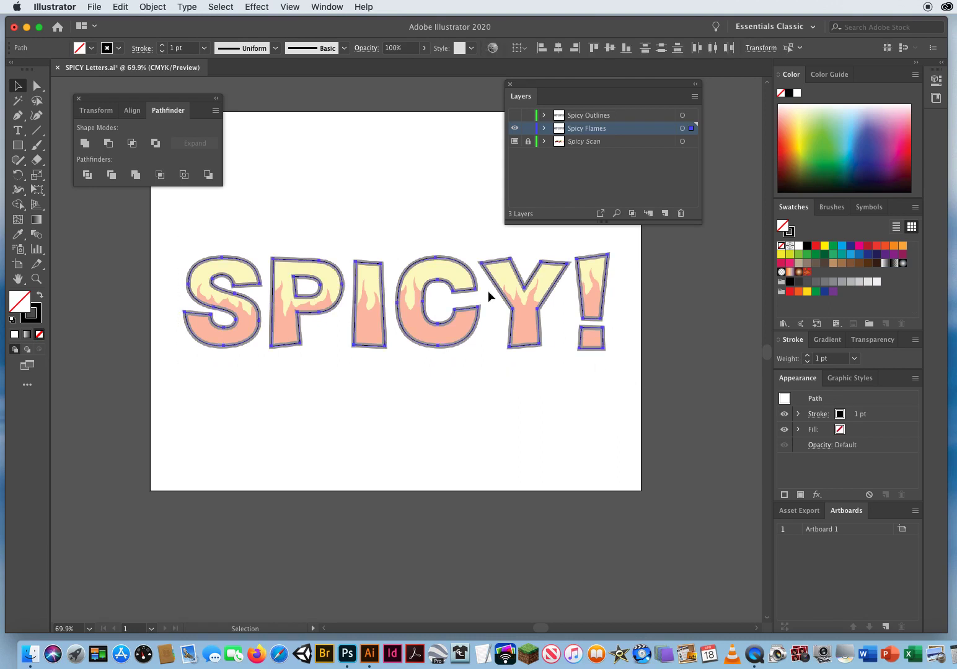
{"action": "left_click", "coordinate": [344, 204]}
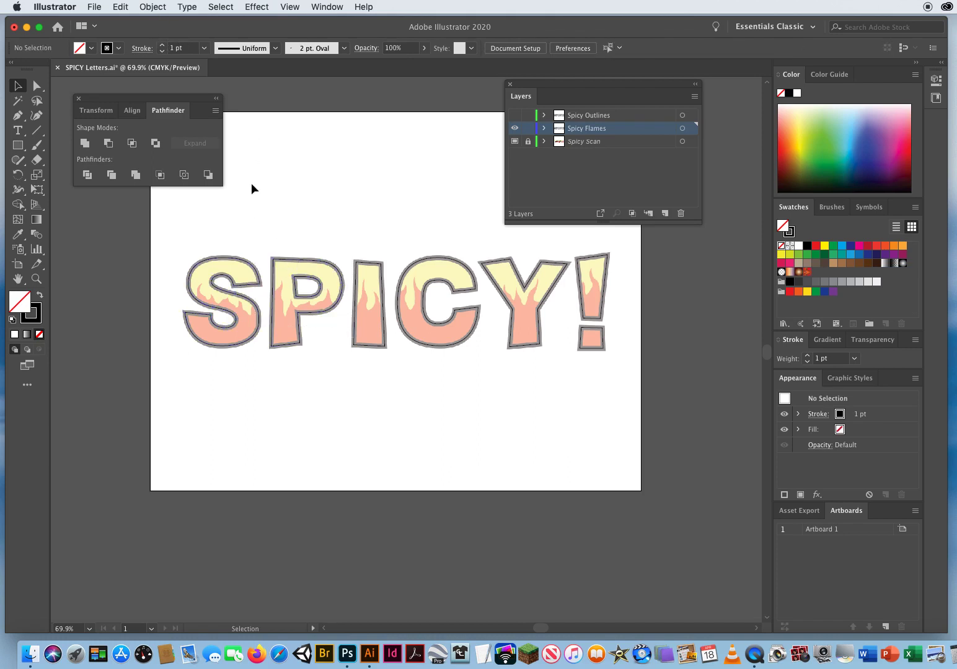
Zoom in to 200% on the S, P and I letters
{"action": "left_click", "coordinate": [36, 279]}
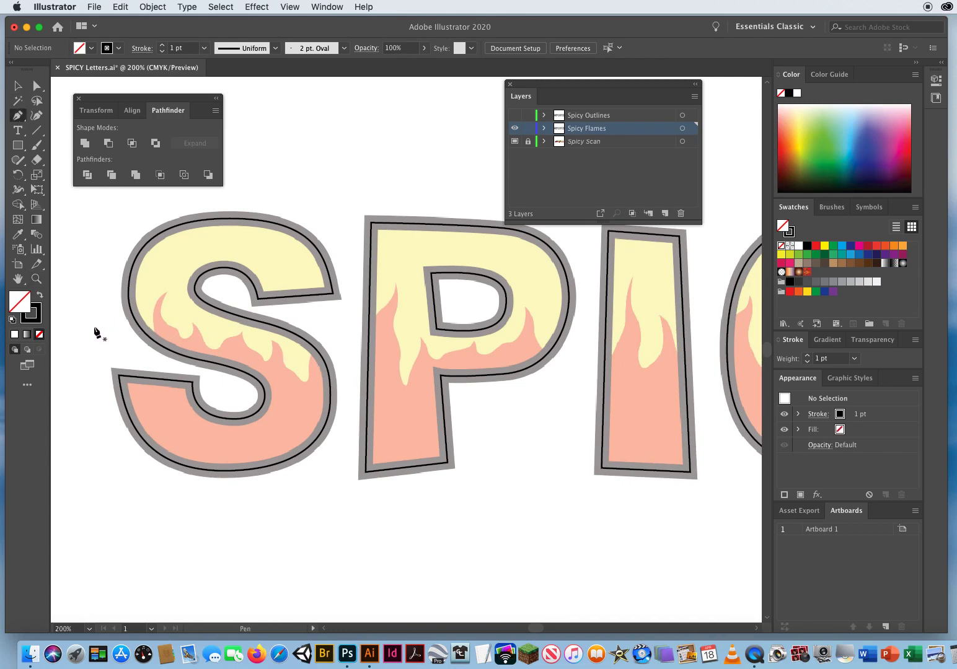
Pen-trace the wavy flame edge from left of the S through the S
{"action": "left_click_drag", "start_coordinate": [77, 308], "coordinate": [121, 347]}
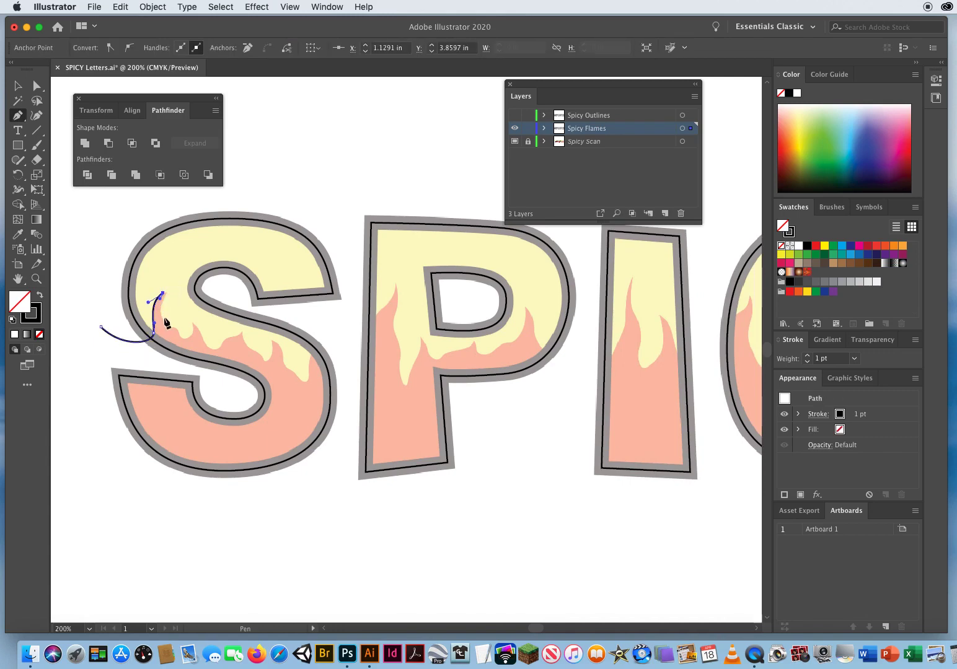
{"action": "left_click", "coordinate": [185, 344]}
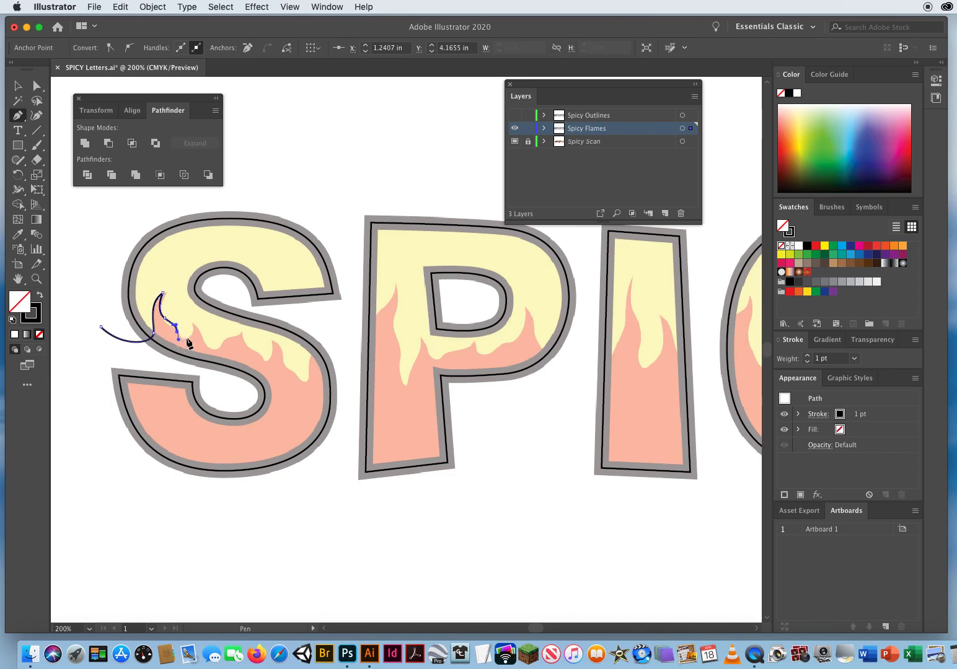
{"action": "left_click", "coordinate": [194, 327]}
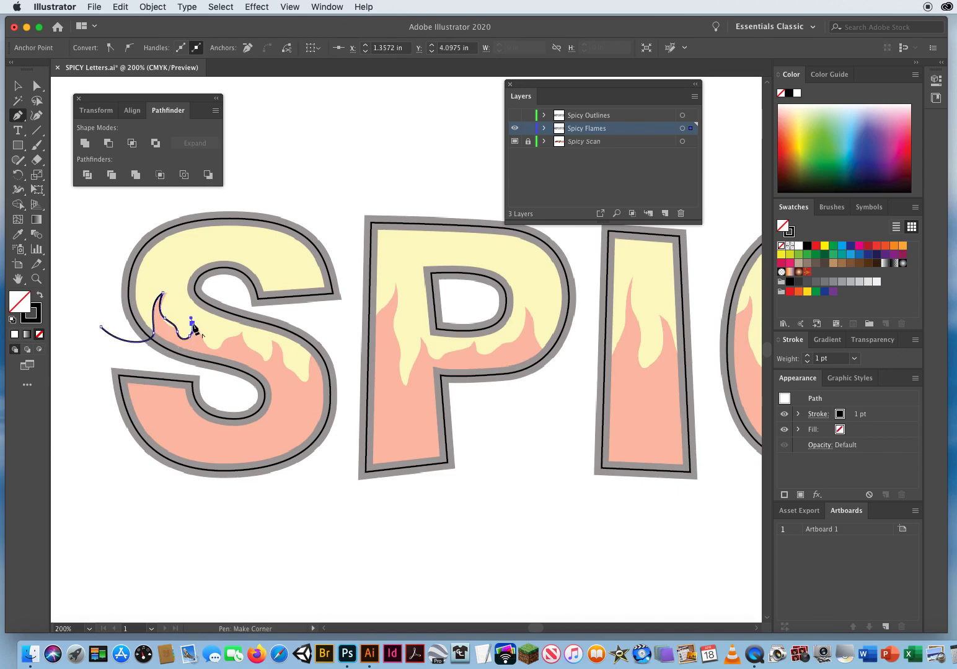
{"action": "left_click", "coordinate": [214, 352]}
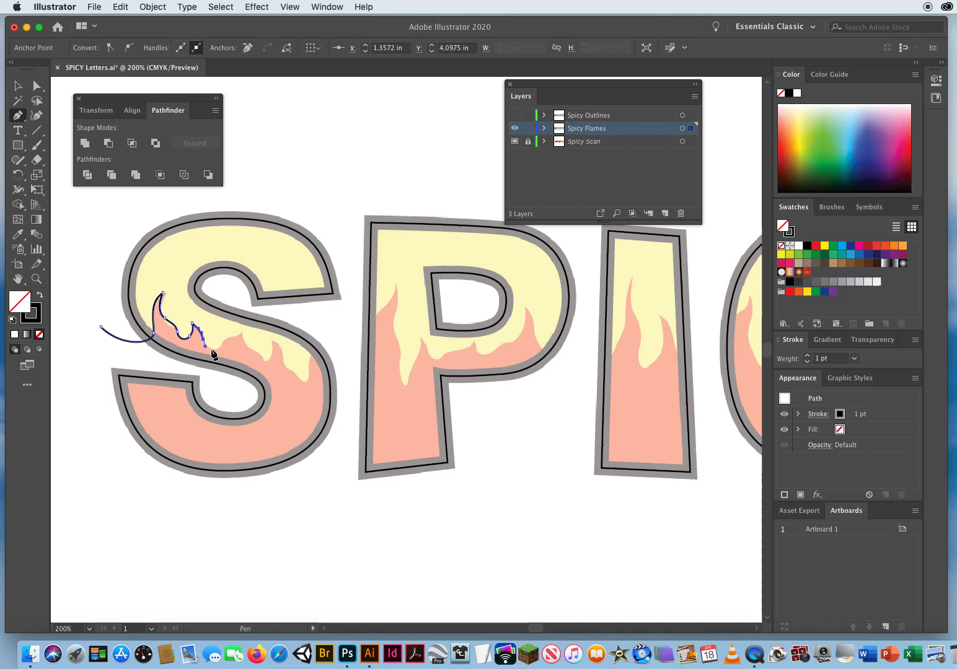
{"action": "left_click", "coordinate": [242, 341]}
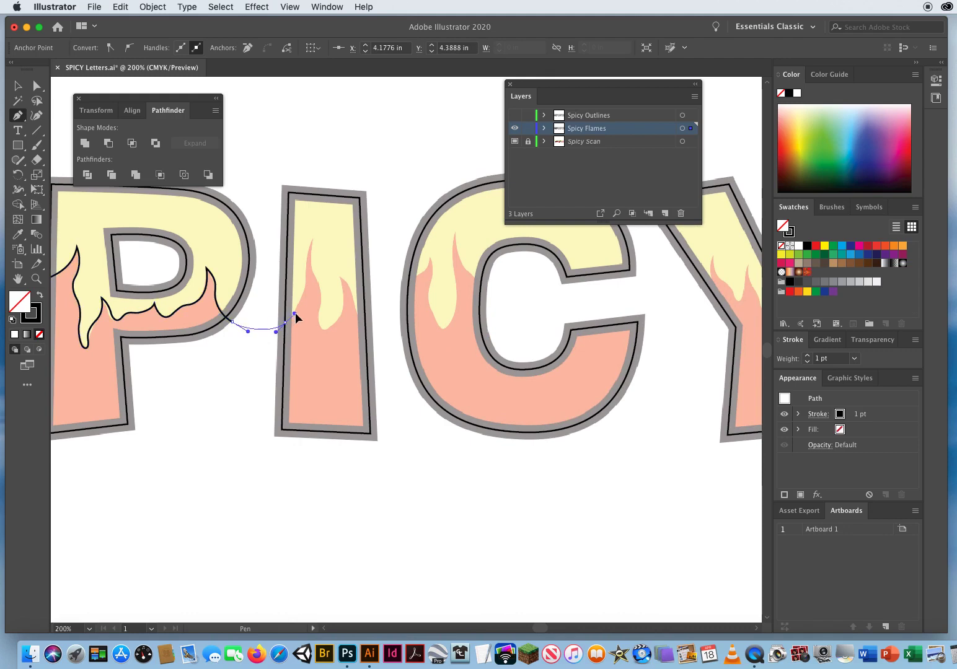
Continue the flame dividing line into the I with more anchor points
{"action": "left_click", "coordinate": [304, 266]}
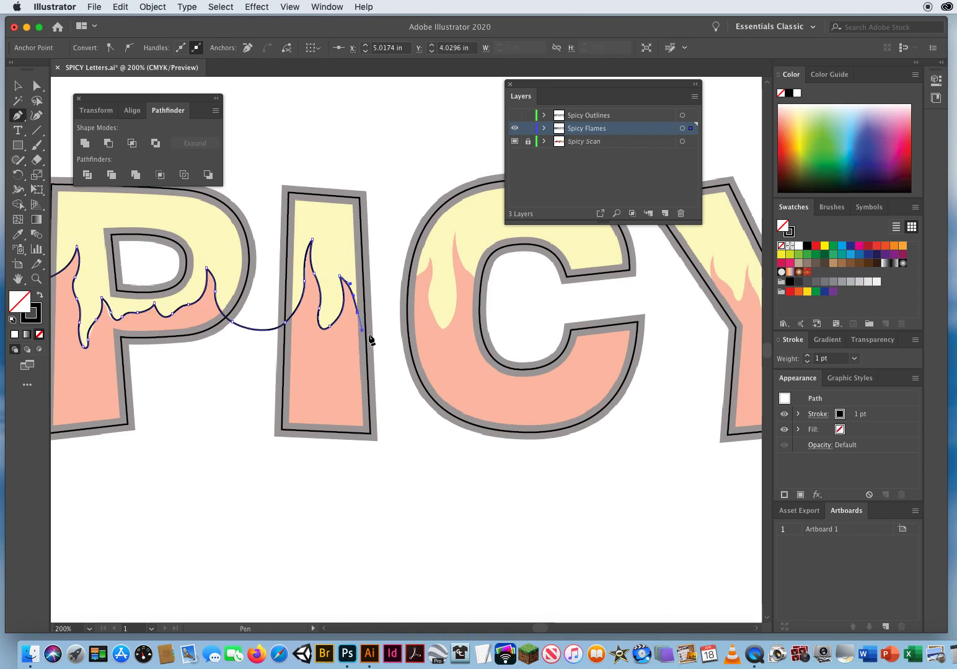
{"action": "left_click", "coordinate": [412, 285]}
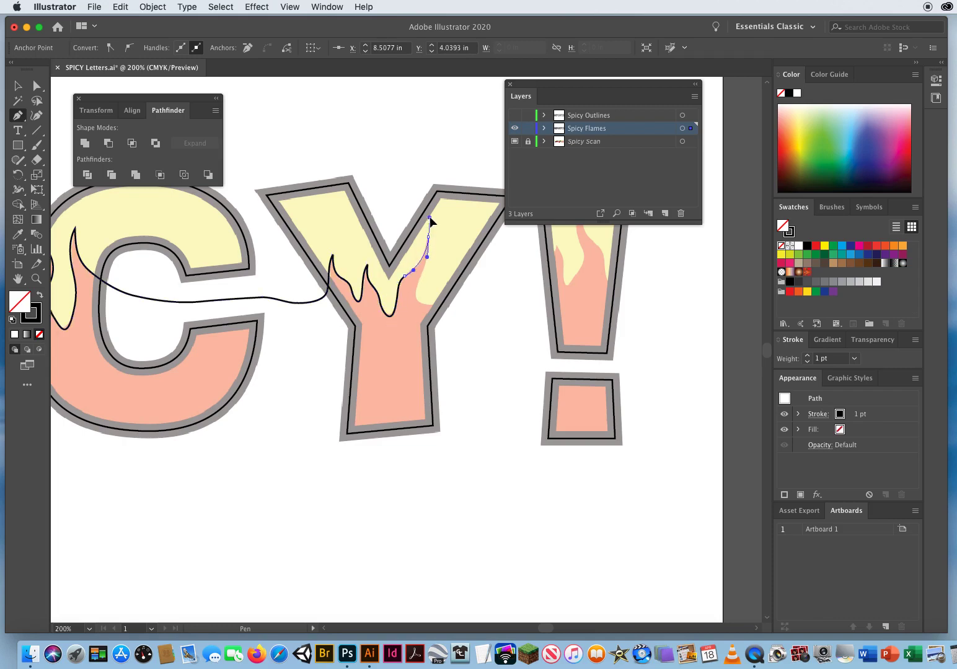
Extend the flame path through the Y and around the exclamation mark's tall flame tip
{"action": "left_click", "coordinate": [427, 242]}
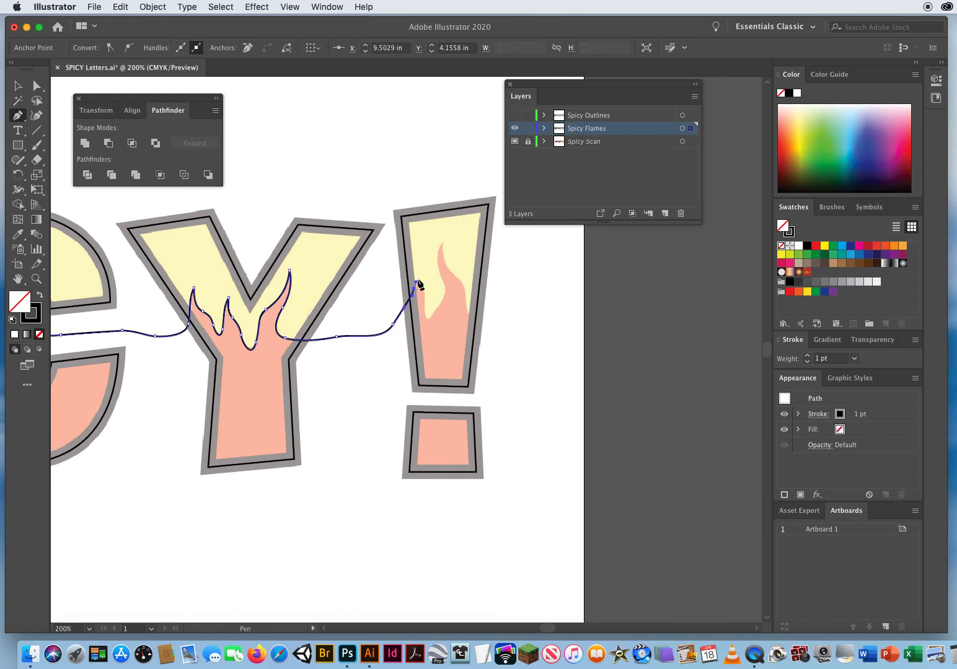
{"action": "left_click", "coordinate": [416, 281]}
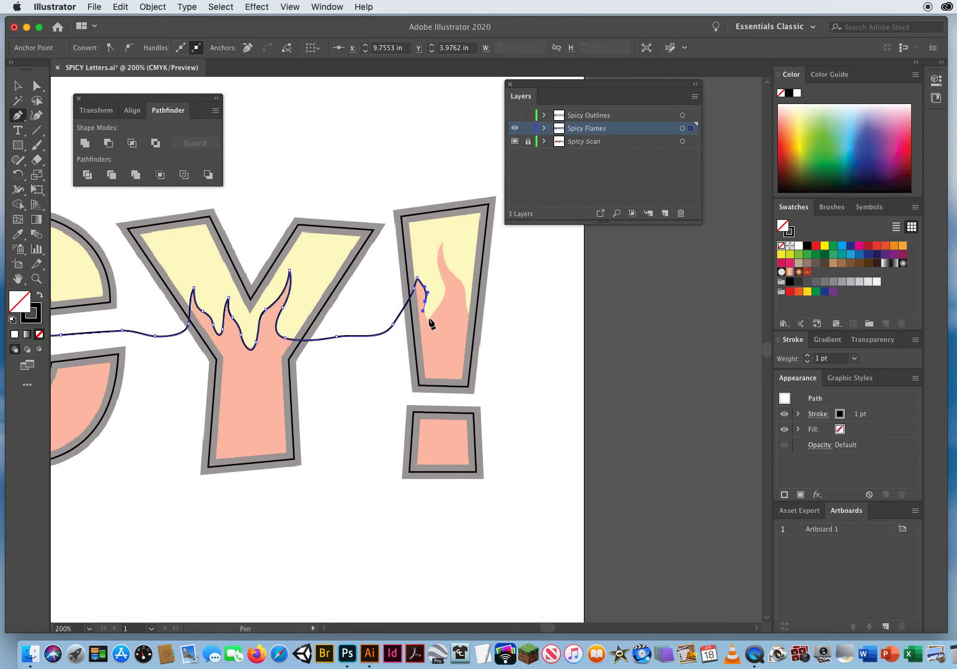
{"action": "left_click_drag", "start_coordinate": [427, 294], "coordinate": [432, 263]}
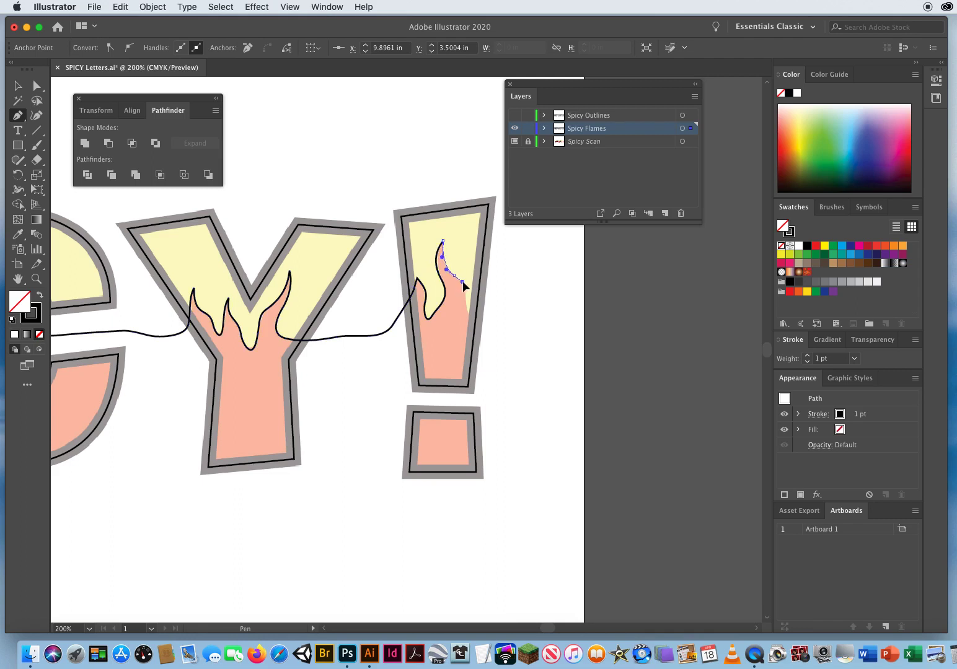
{"action": "left_click_drag", "start_coordinate": [453, 278], "coordinate": [492, 340]}
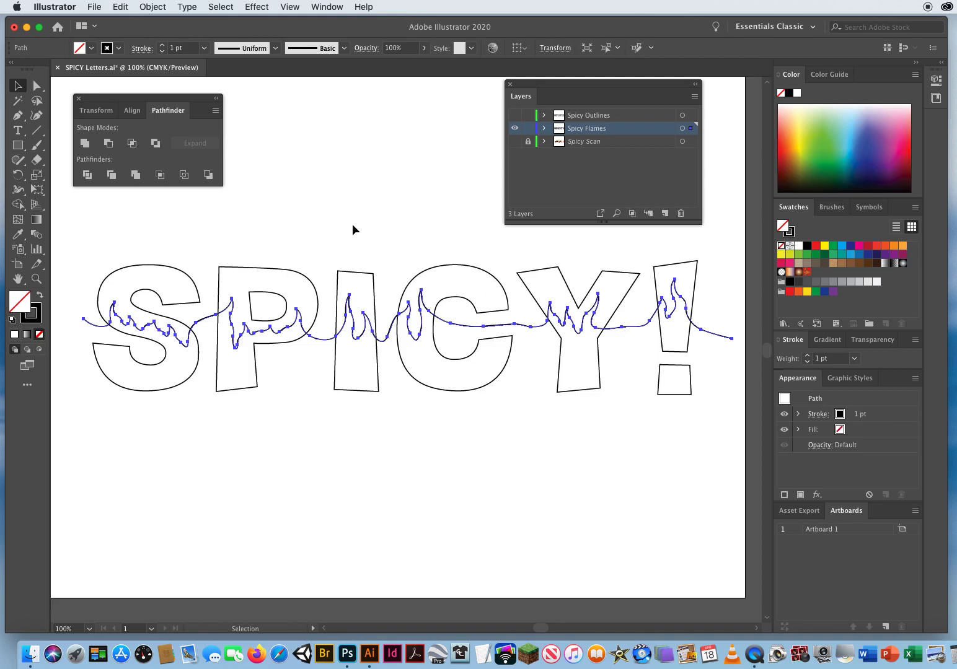
{"action": "mouse_move", "coordinate": [367, 219]}
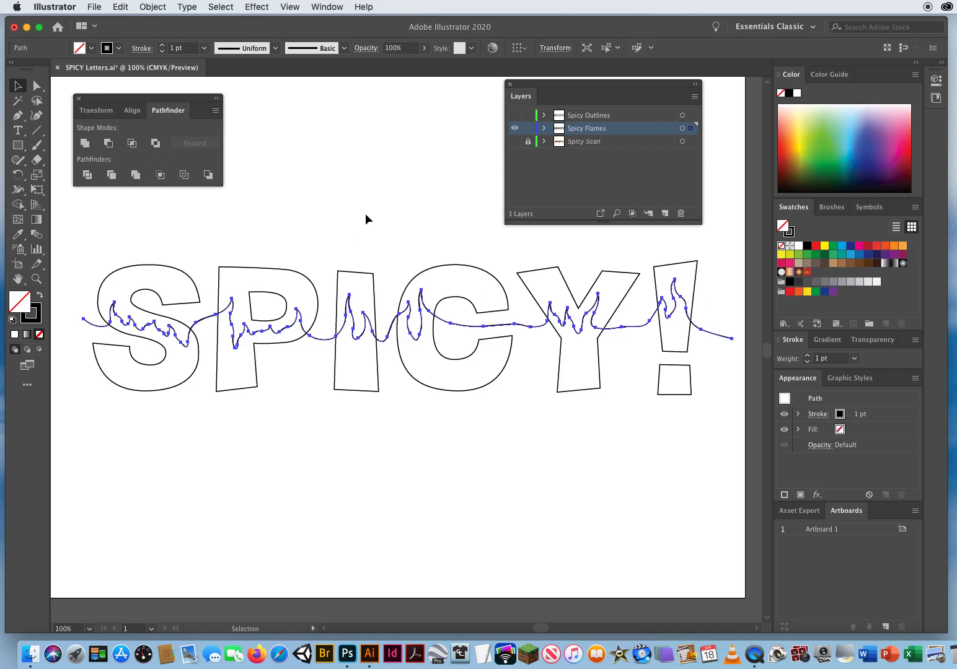
{"action": "left_click", "coordinate": [515, 141]}
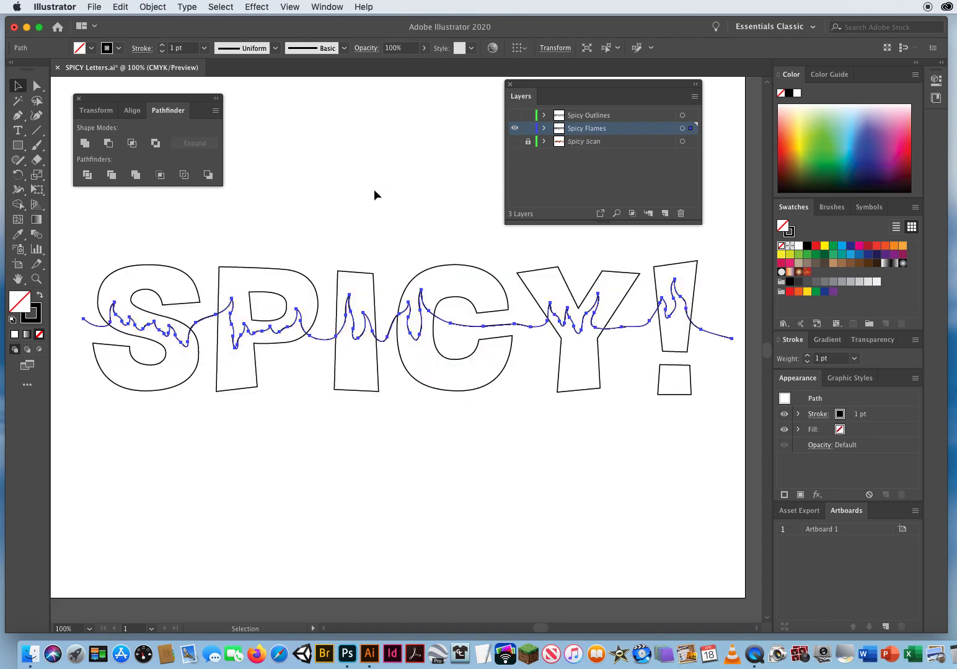
{"action": "mouse_move", "coordinate": [569, 133]}
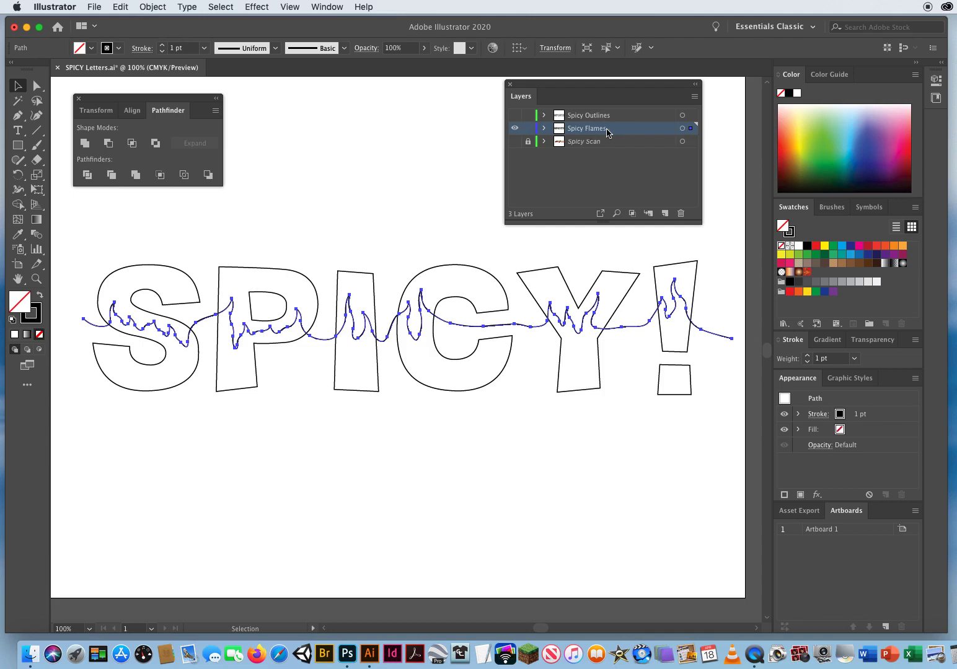
{"action": "mouse_move", "coordinate": [81, 242]}
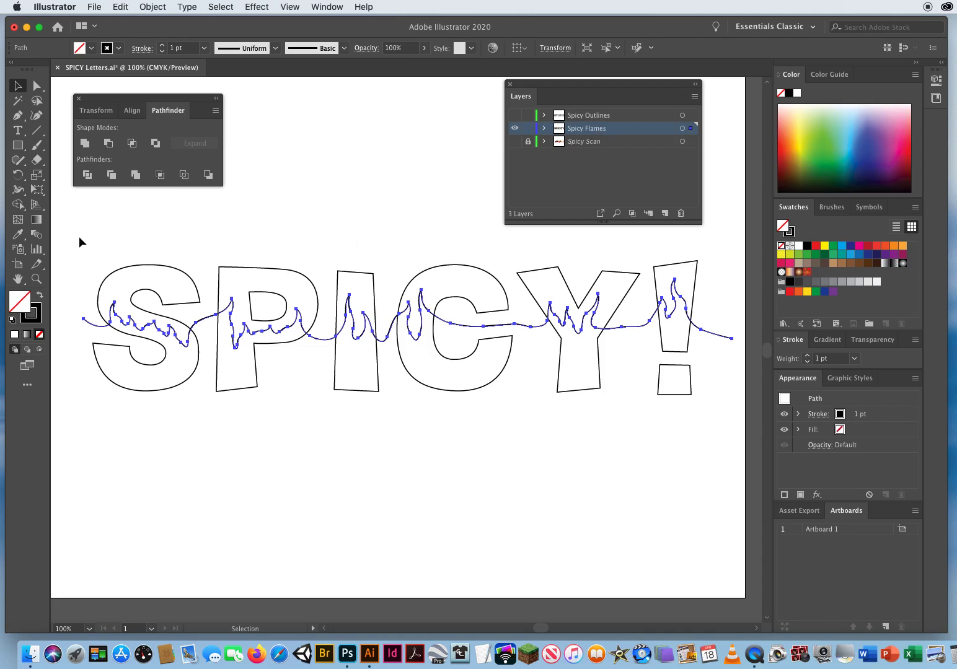
Divide the selected letters and flame line with Pathfinder, then ungroup the pieces
{"action": "left_click_drag", "start_coordinate": [81, 241], "coordinate": [354, 324]}
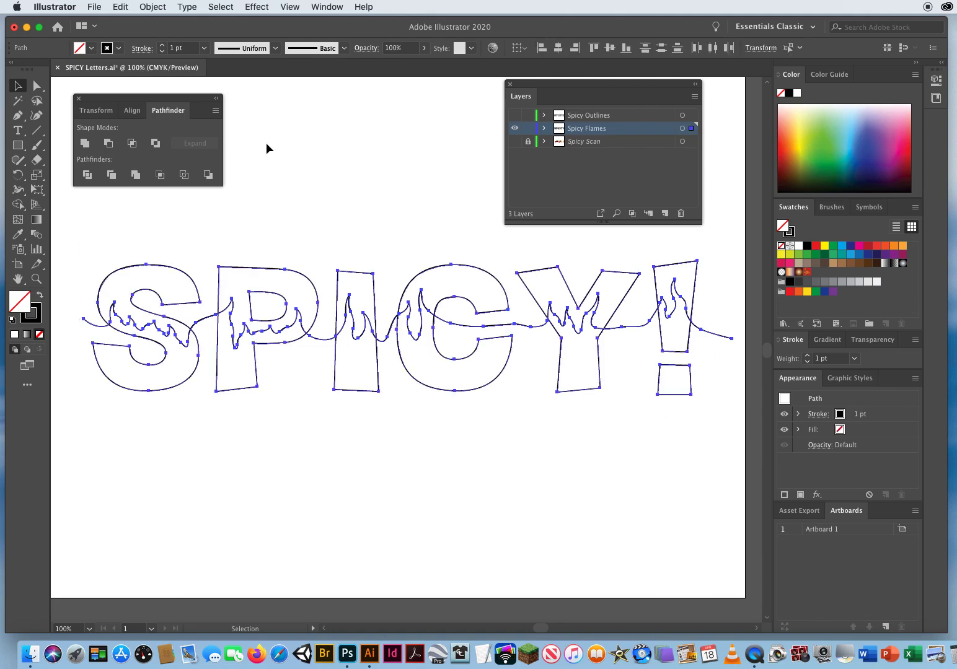
{"action": "mouse_move", "coordinate": [121, 154]}
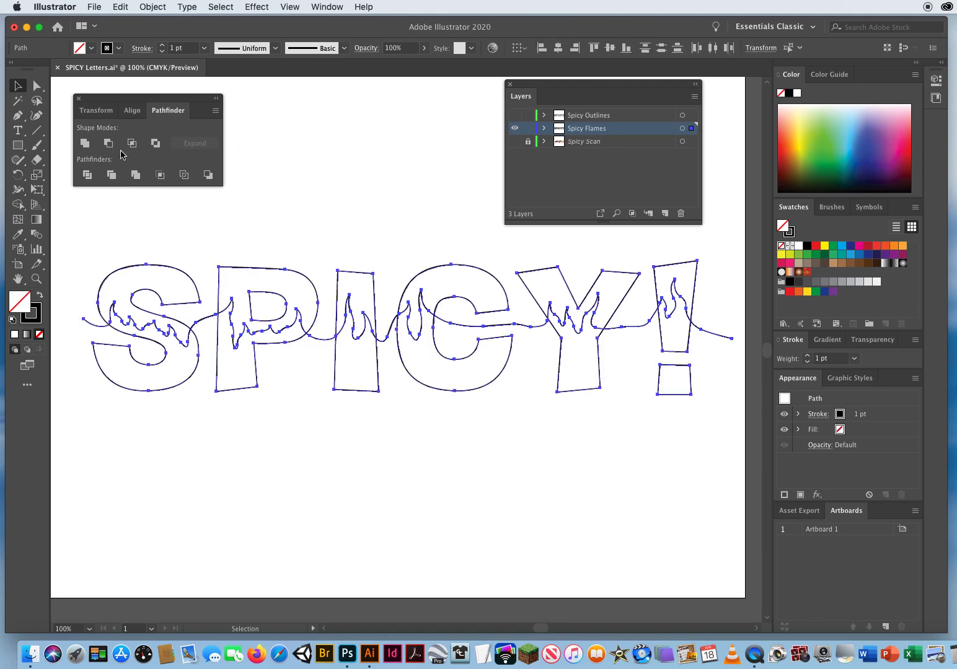
{"action": "mouse_move", "coordinate": [87, 174]}
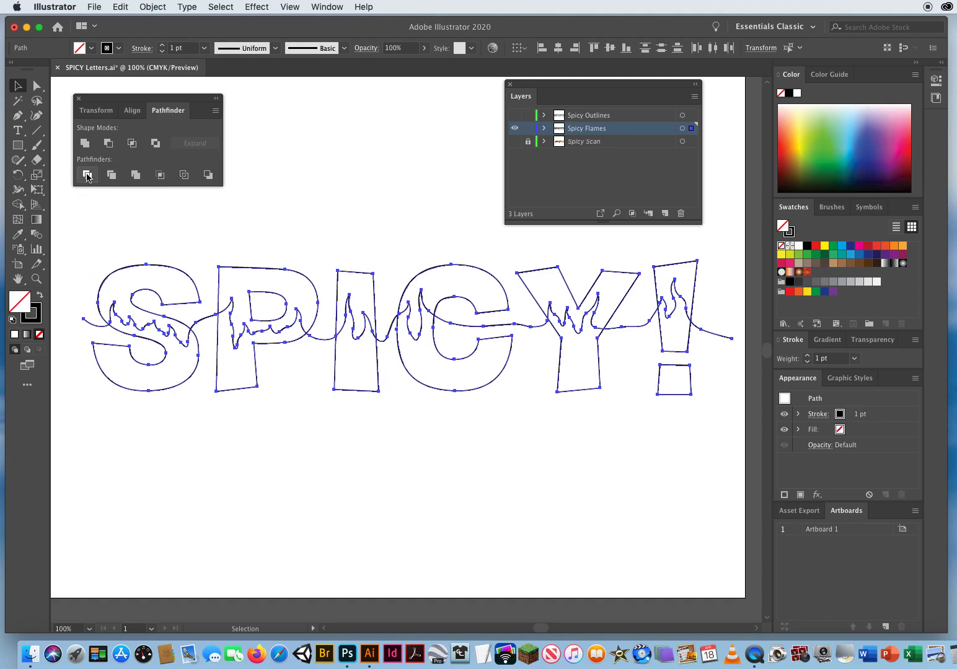
{"action": "left_click", "coordinate": [87, 174]}
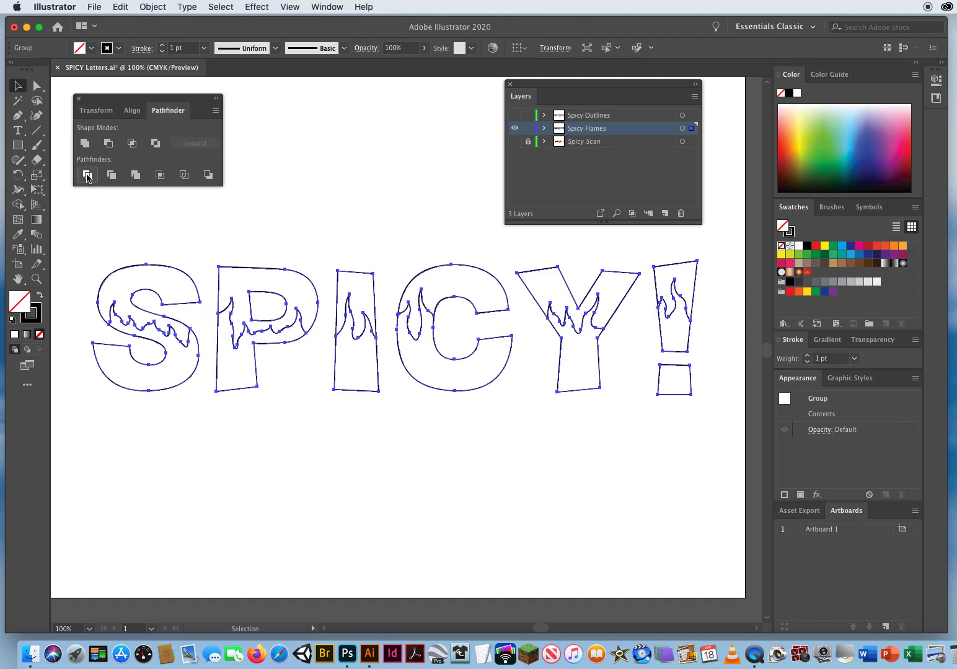
{"action": "mouse_move", "coordinate": [87, 175]}
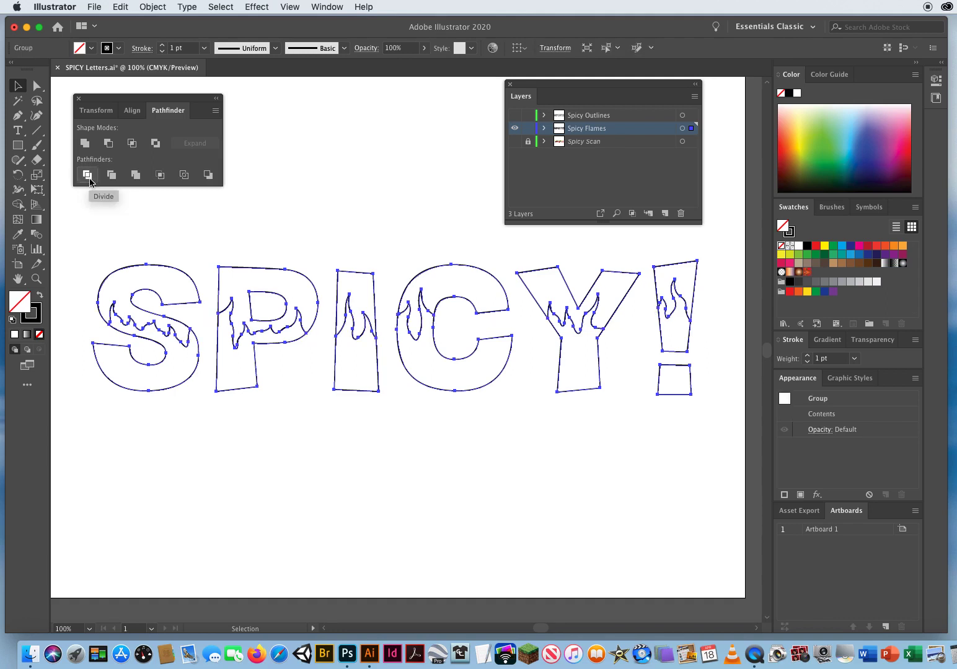
{"action": "left_click", "coordinate": [152, 7]}
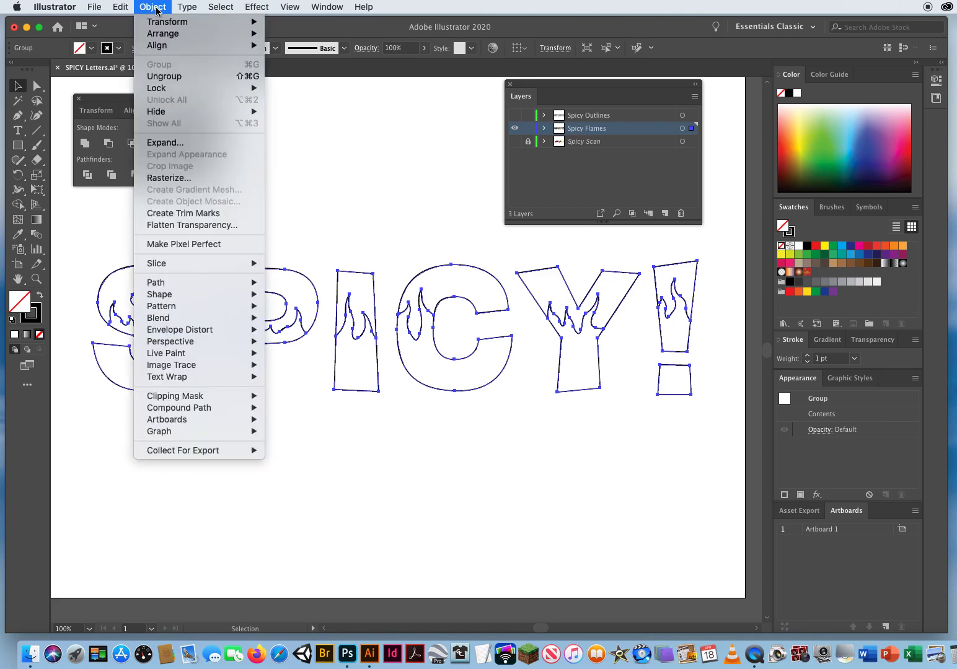
{"action": "mouse_move", "coordinate": [165, 76]}
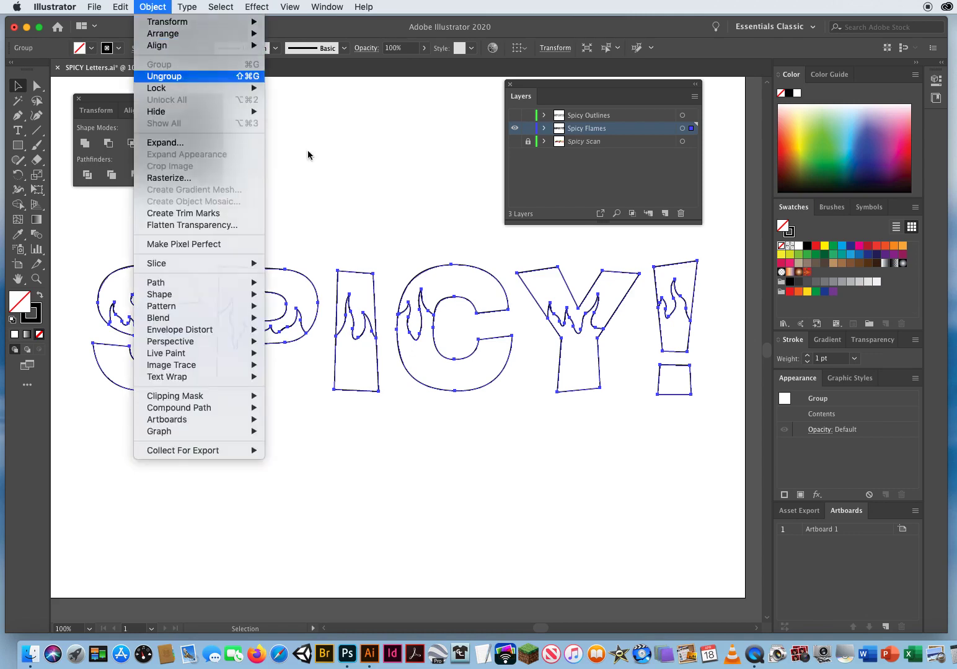
{"action": "left_click", "coordinate": [164, 76]}
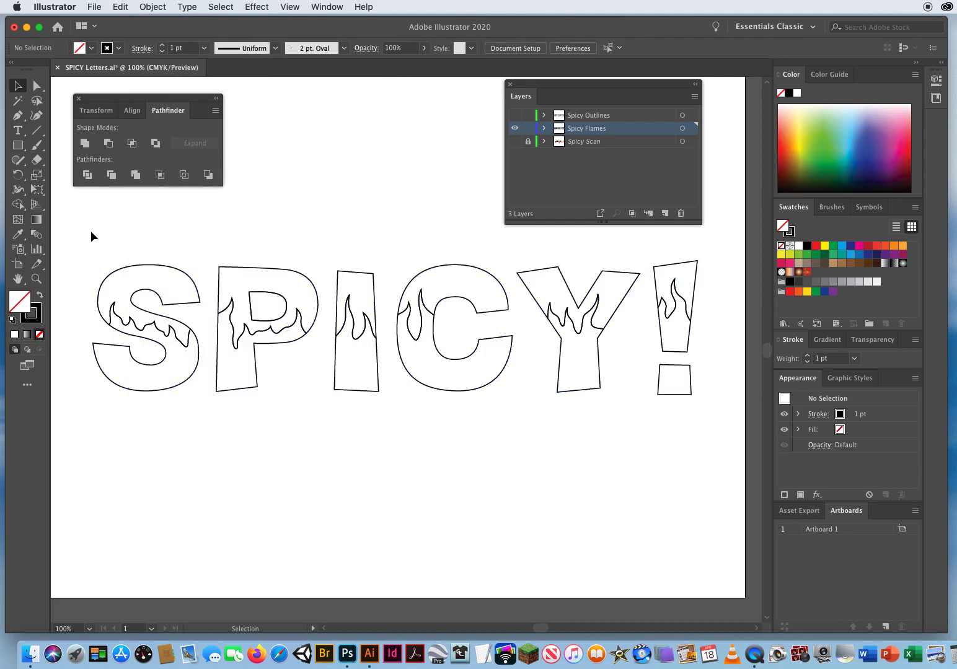
{"action": "mouse_move", "coordinate": [120, 235]}
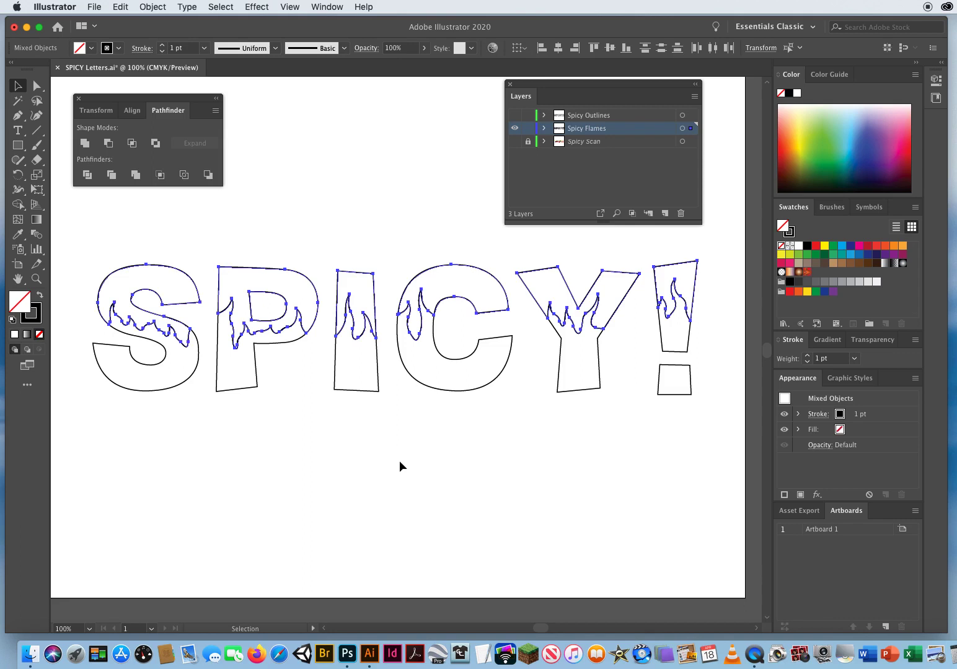
{"action": "mouse_move", "coordinate": [827, 253]}
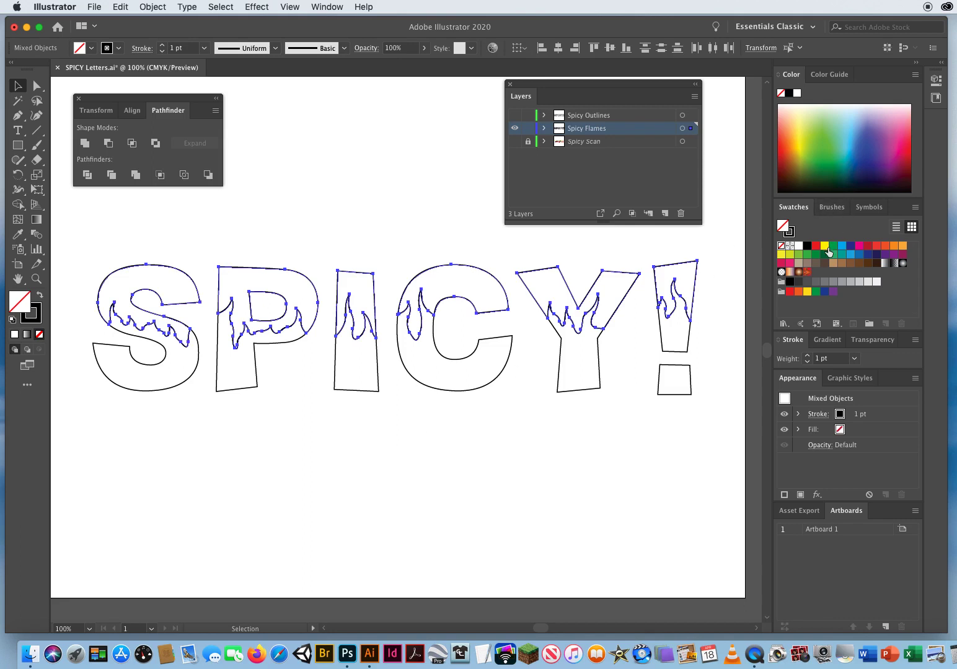
Fill the upper letter pieces with the yellow swatch and the lower pieces with red
{"action": "left_click", "coordinate": [828, 252]}
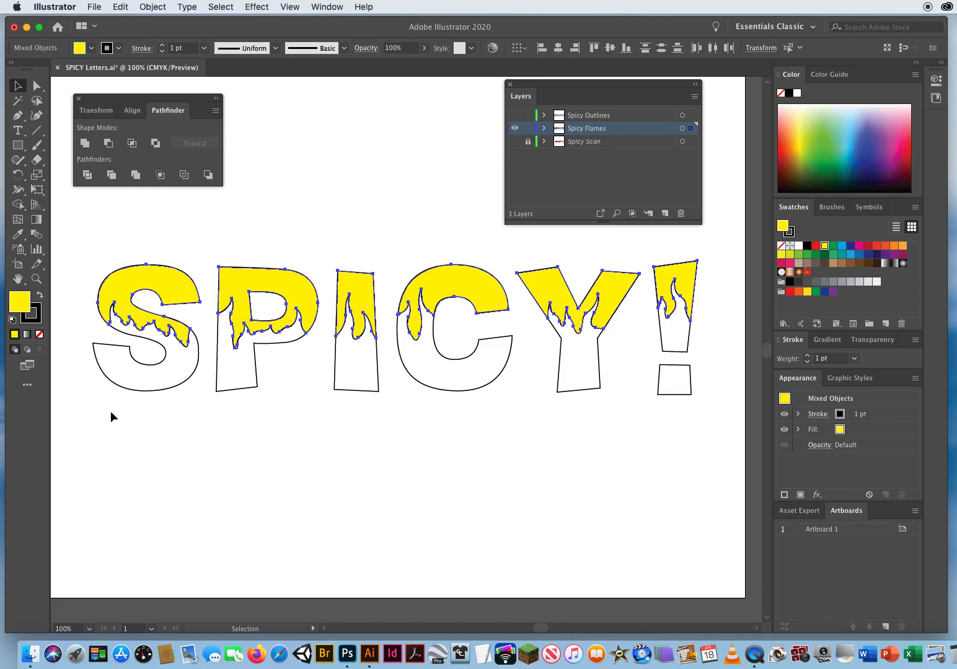
{"action": "mouse_move", "coordinate": [102, 443]}
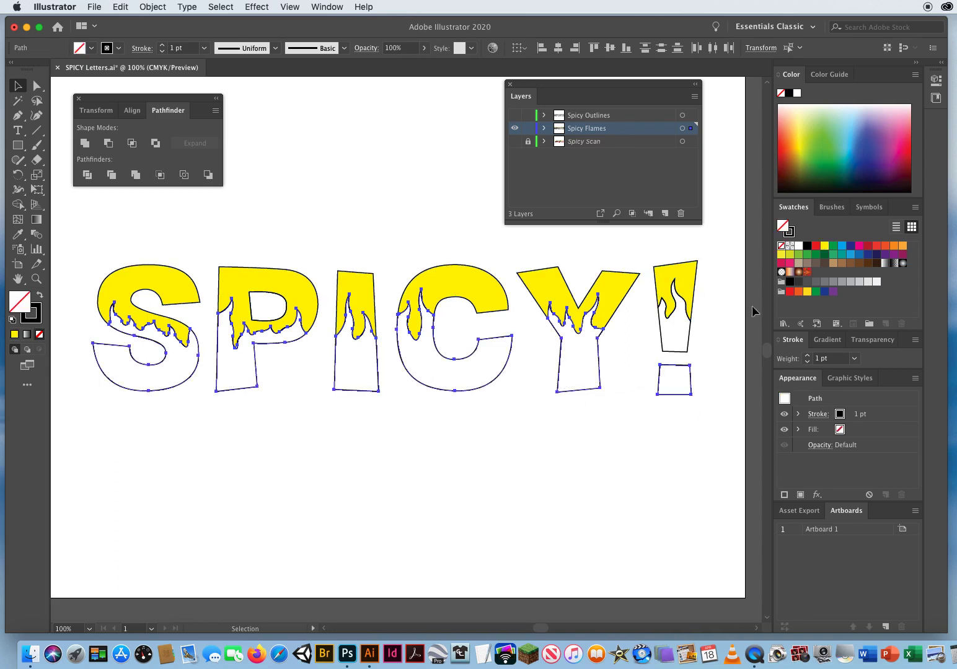
{"action": "left_click", "coordinate": [815, 246]}
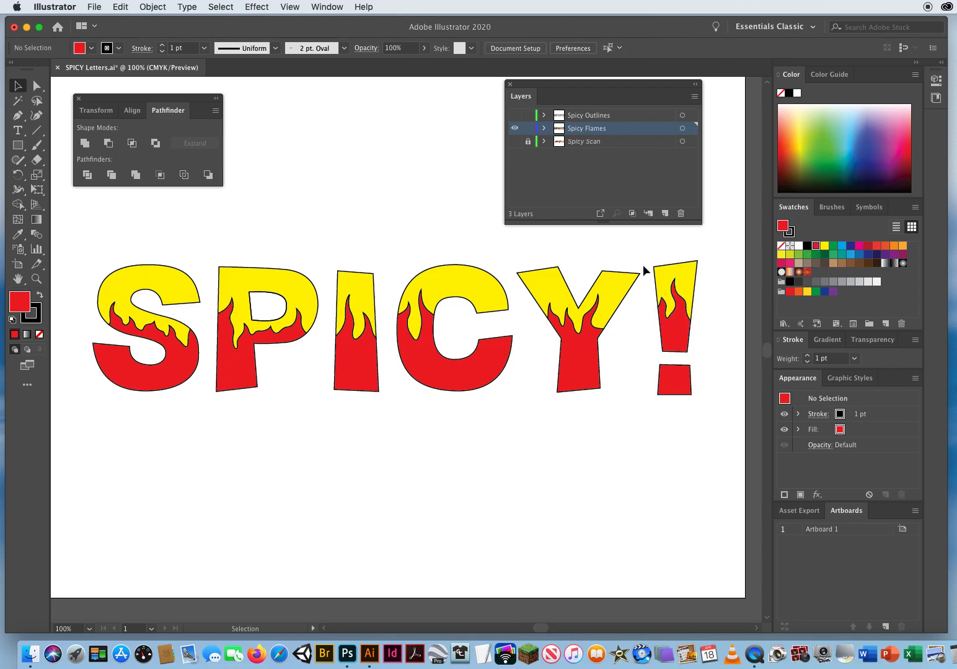
{"action": "mouse_move", "coordinate": [679, 323]}
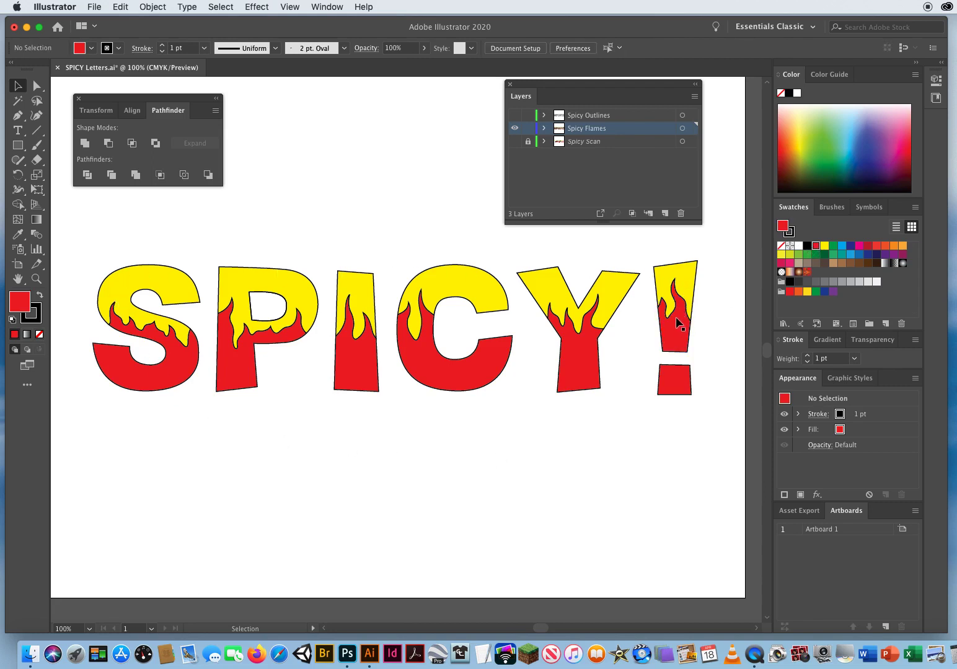
{"action": "mouse_move", "coordinate": [80, 254]}
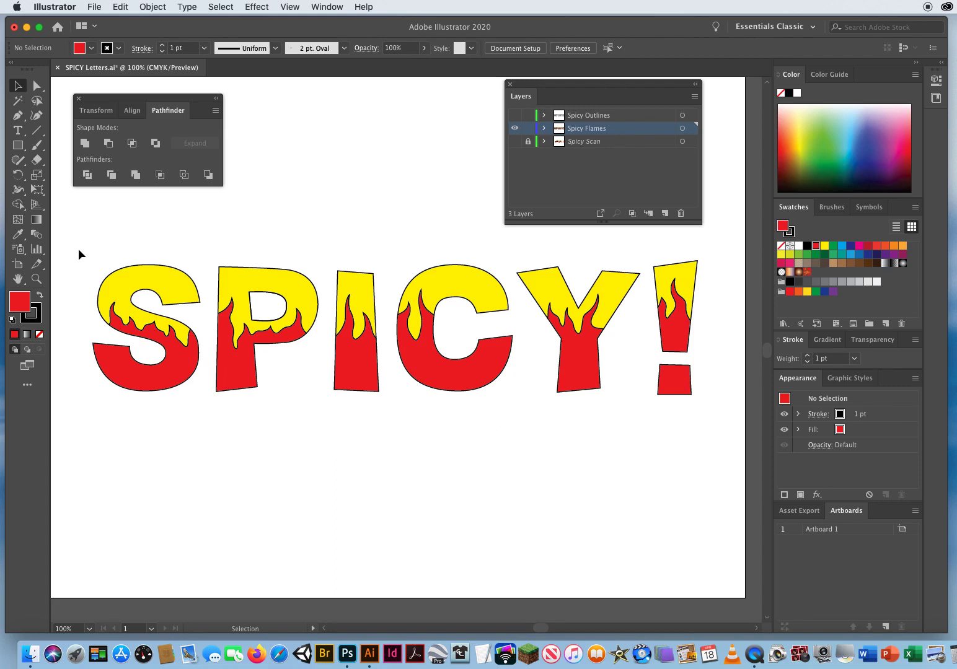
Select all yellow and red pieces, drop their stroke, and show the thick outline layer
{"action": "left_click_drag", "start_coordinate": [76, 249], "coordinate": [110, 258]}
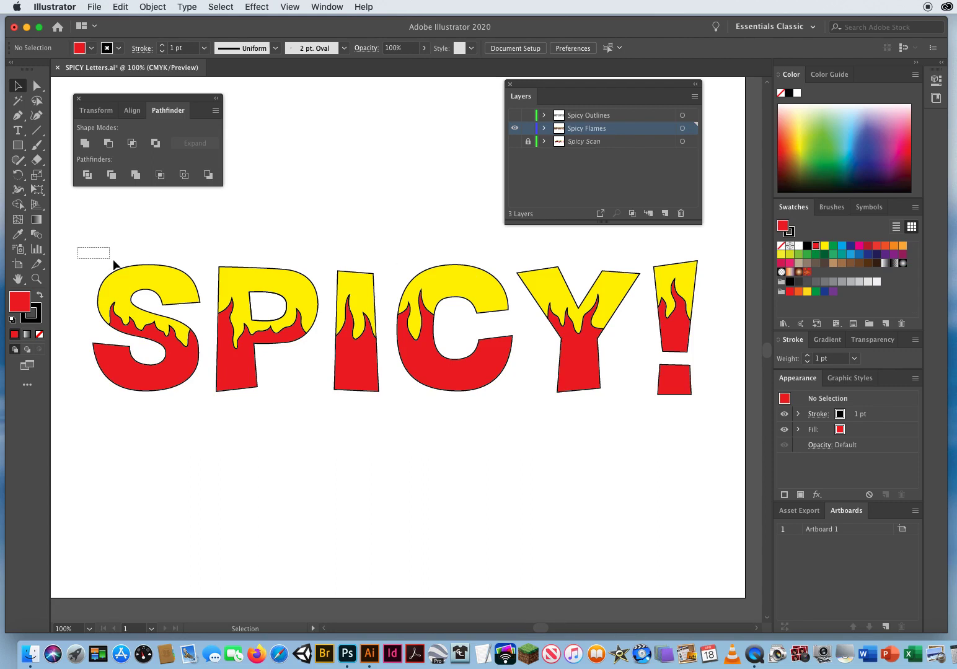
{"action": "left_click_drag", "start_coordinate": [93, 253], "coordinate": [710, 420]}
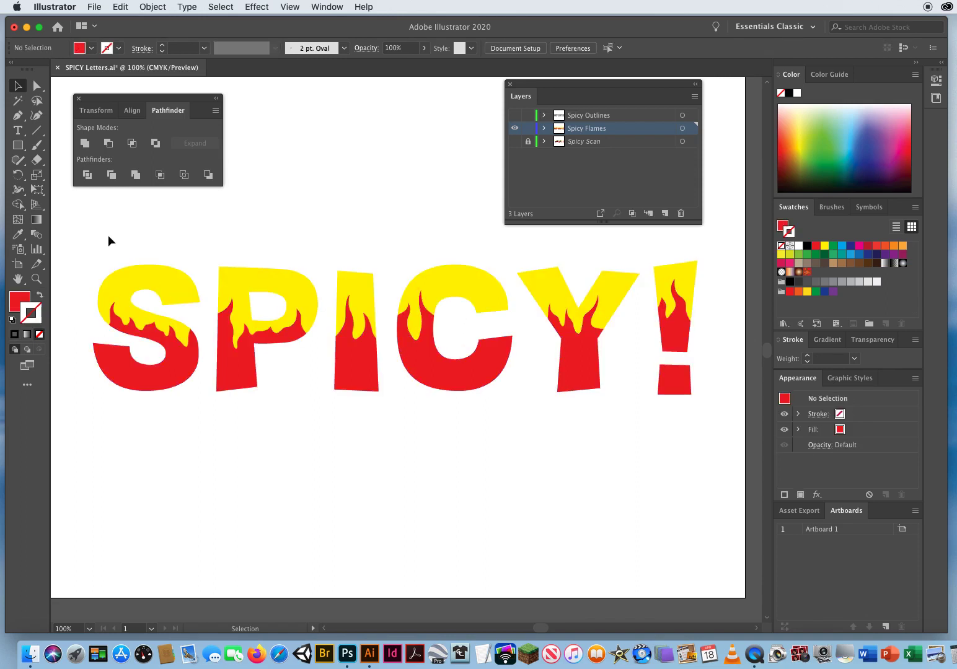
{"action": "mouse_move", "coordinate": [137, 274]}
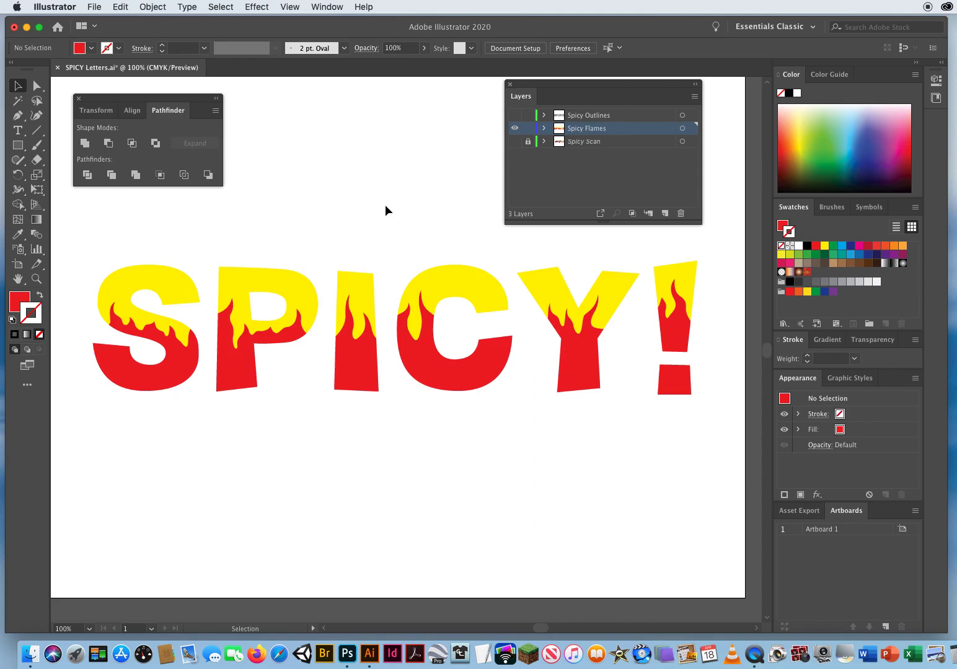
{"action": "left_click", "coordinate": [587, 115]}
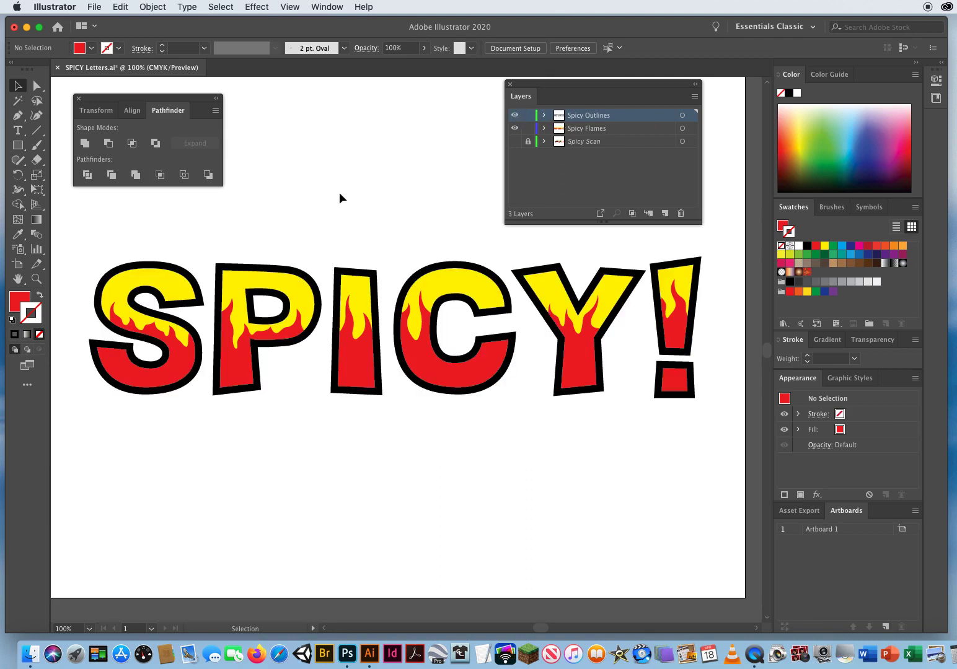
{"action": "mouse_move", "coordinate": [403, 215]}
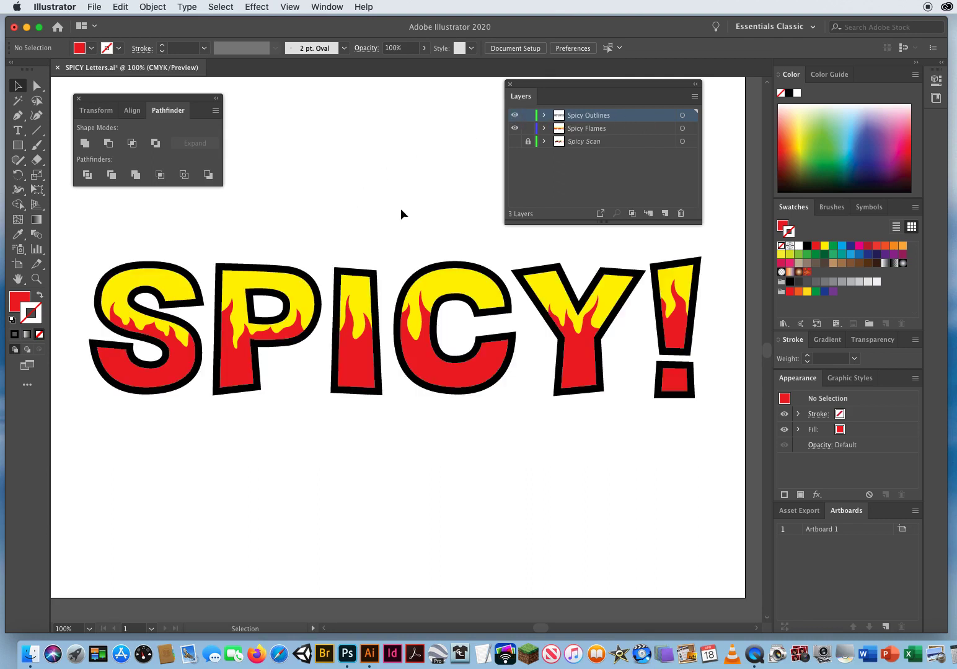
Delete the Spicy Scan layer from the Layers panel
{"action": "left_click", "coordinate": [584, 142]}
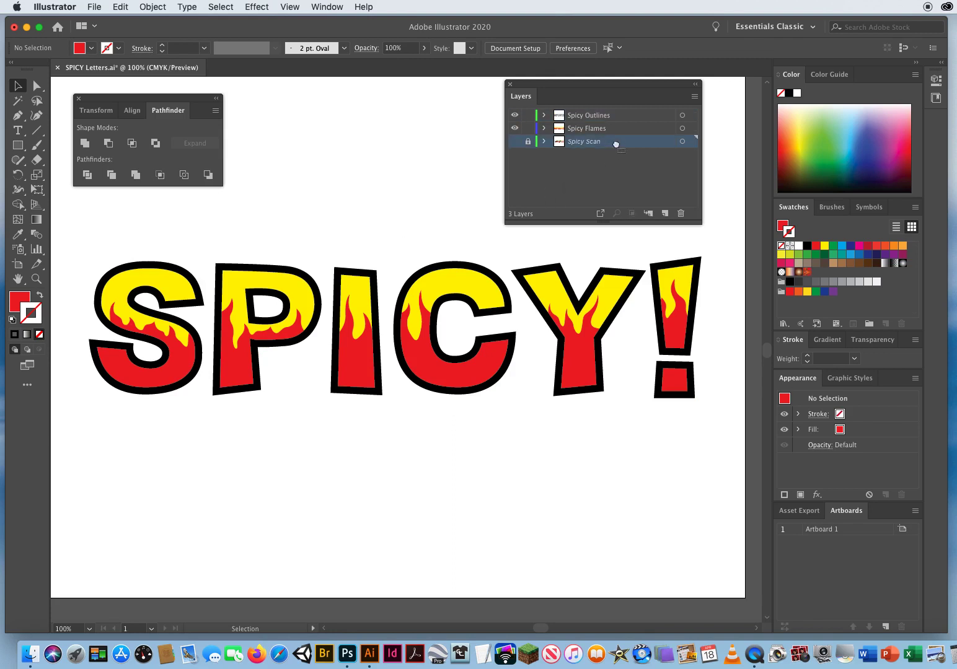
{"action": "left_click", "coordinate": [680, 213]}
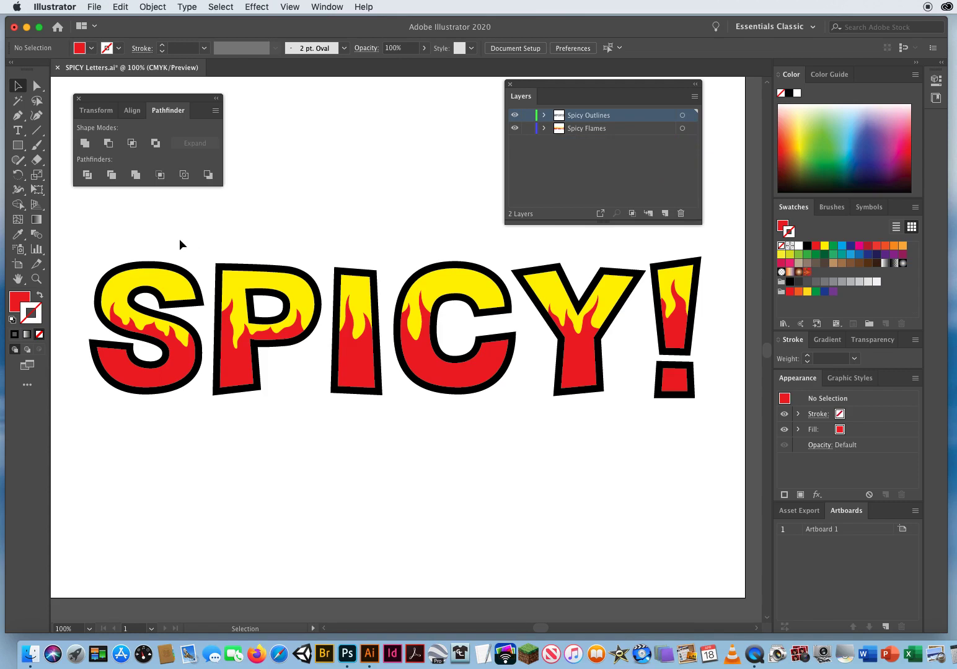
{"action": "mouse_move", "coordinate": [278, 214]}
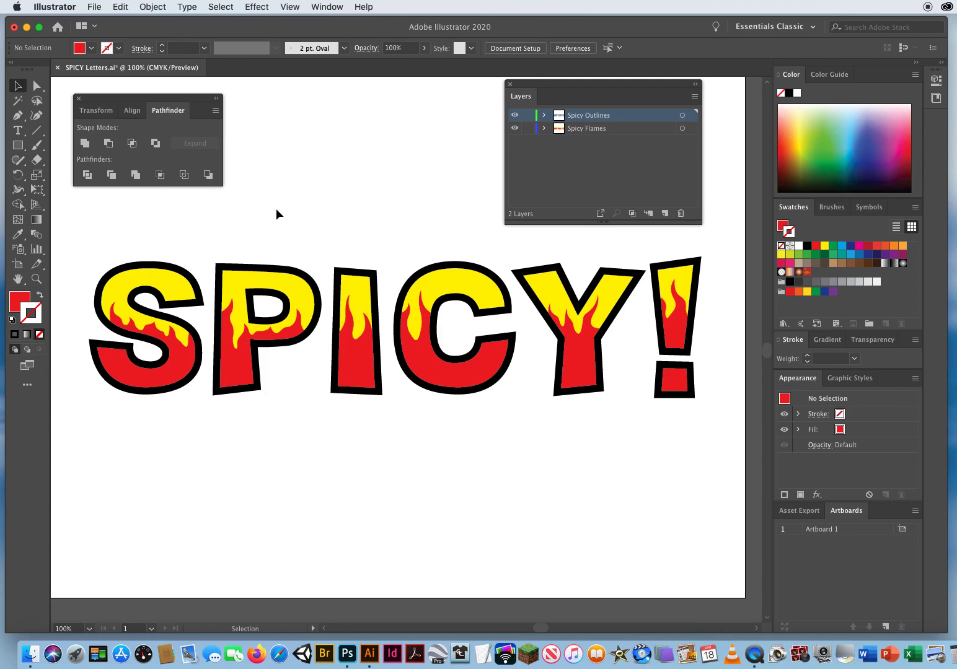